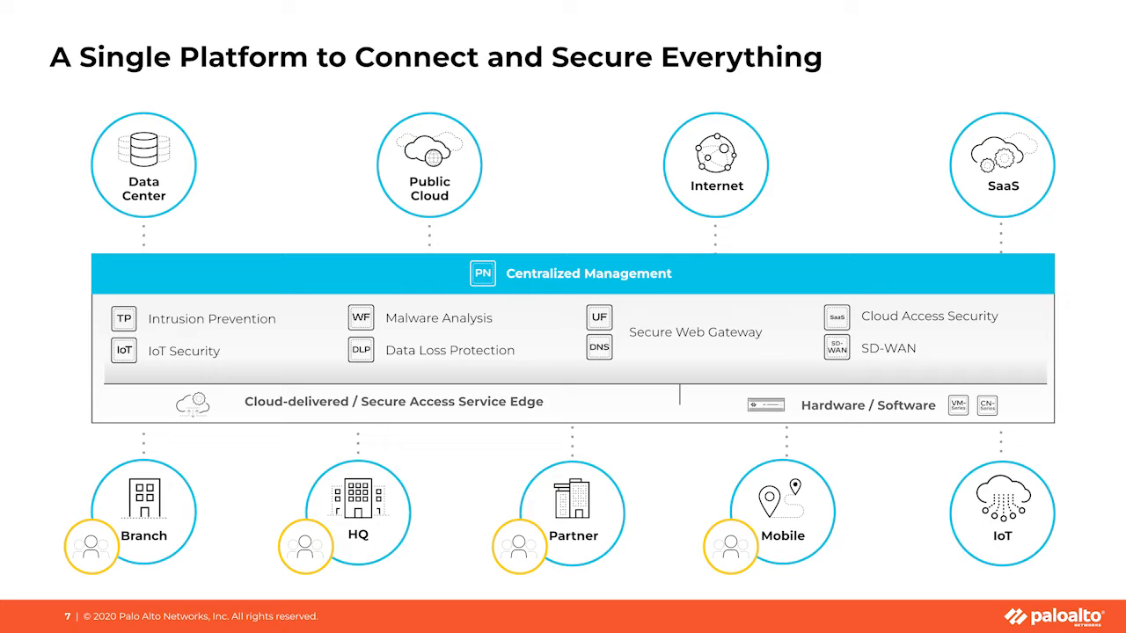
# - Advance past the 'Single Platform' slide to reach the fresh IPython session
pyautogui.press('Right')
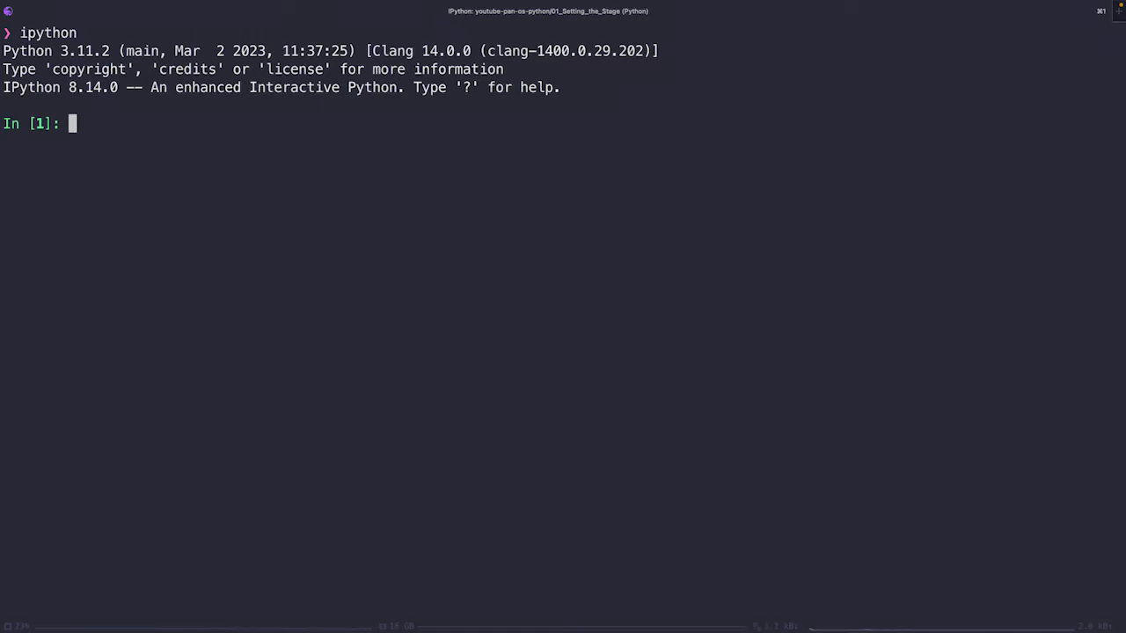
# - Import Panorama and DeviceGroup and connect pan to lab-pan-01 as user automation
pyautogui.write('from panos.panorama import DeviceGroup')
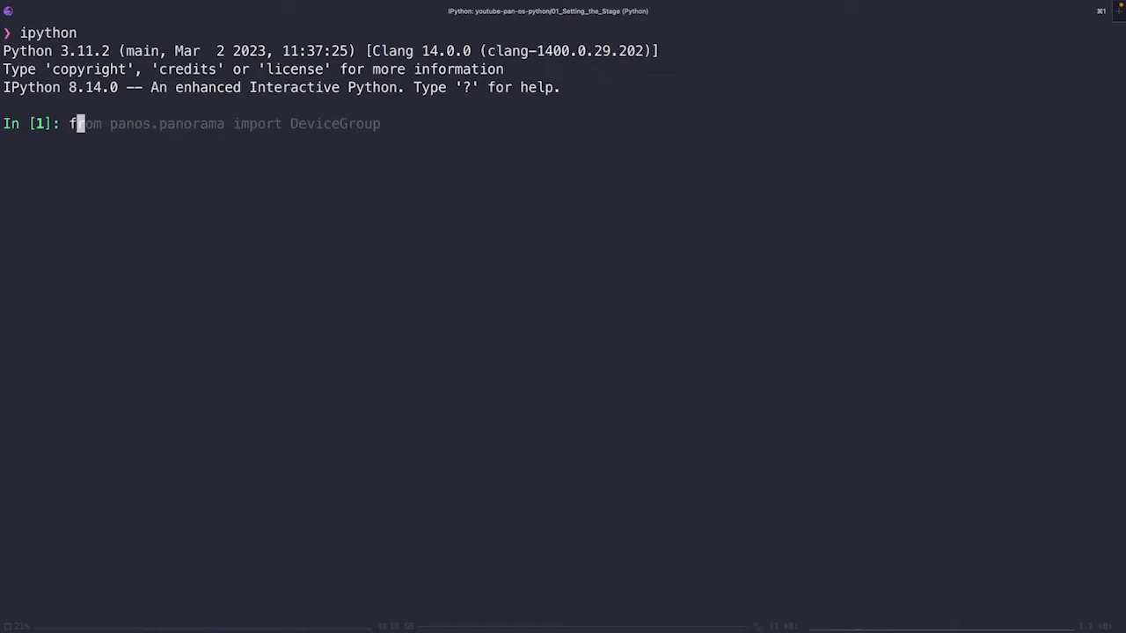
pyautogui.write('rom panos.panorama import P')
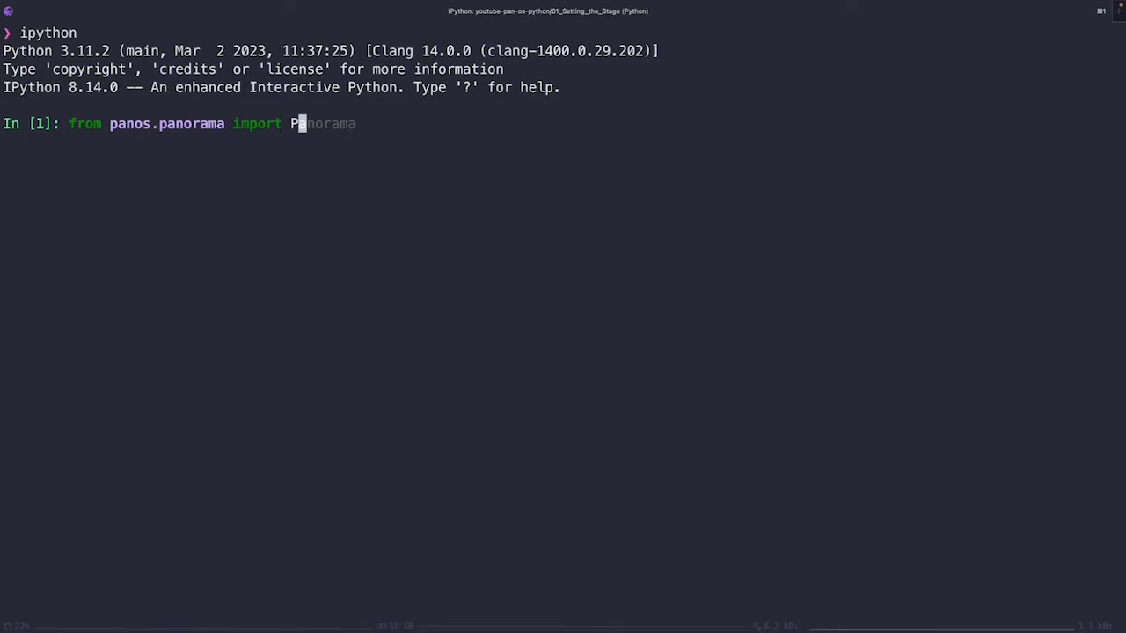
pyautogui.press('Return')
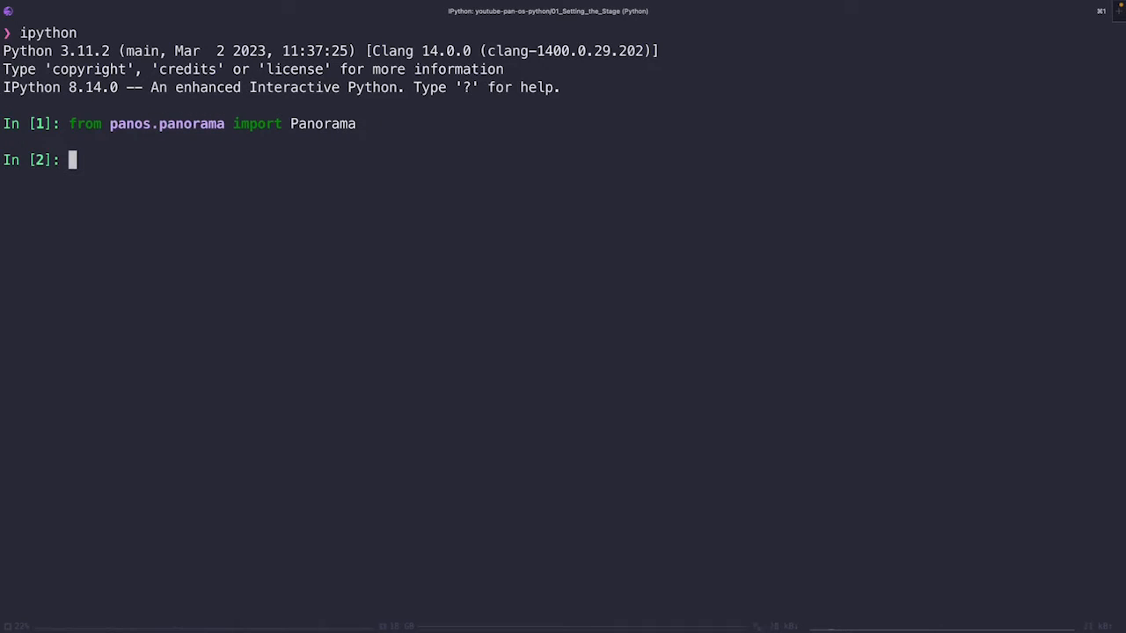
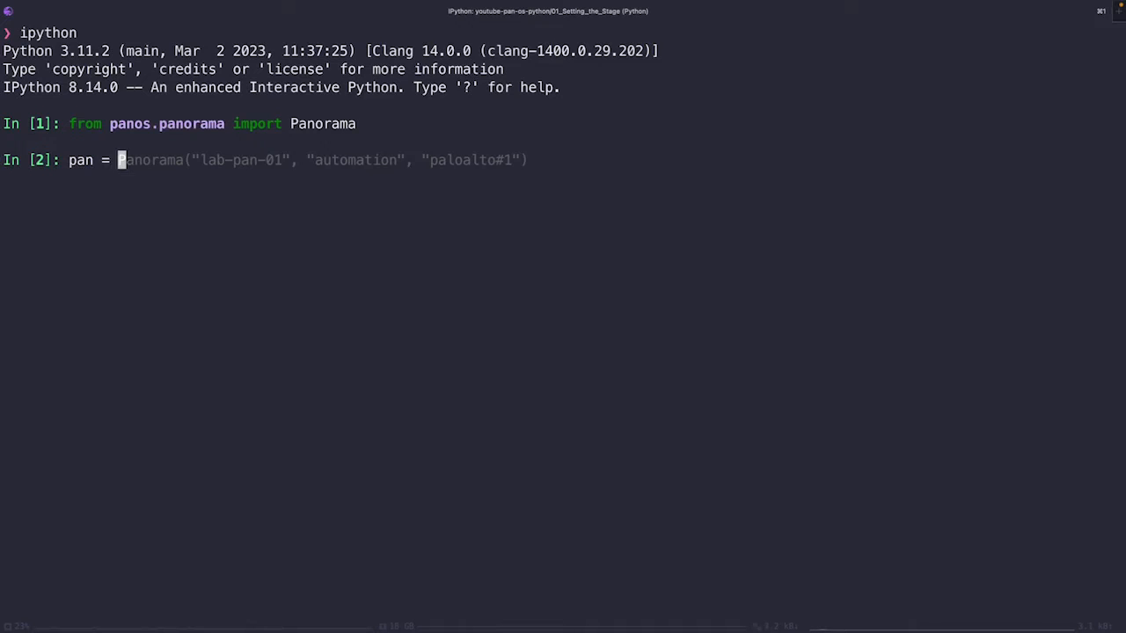
pyautogui.press('Return')
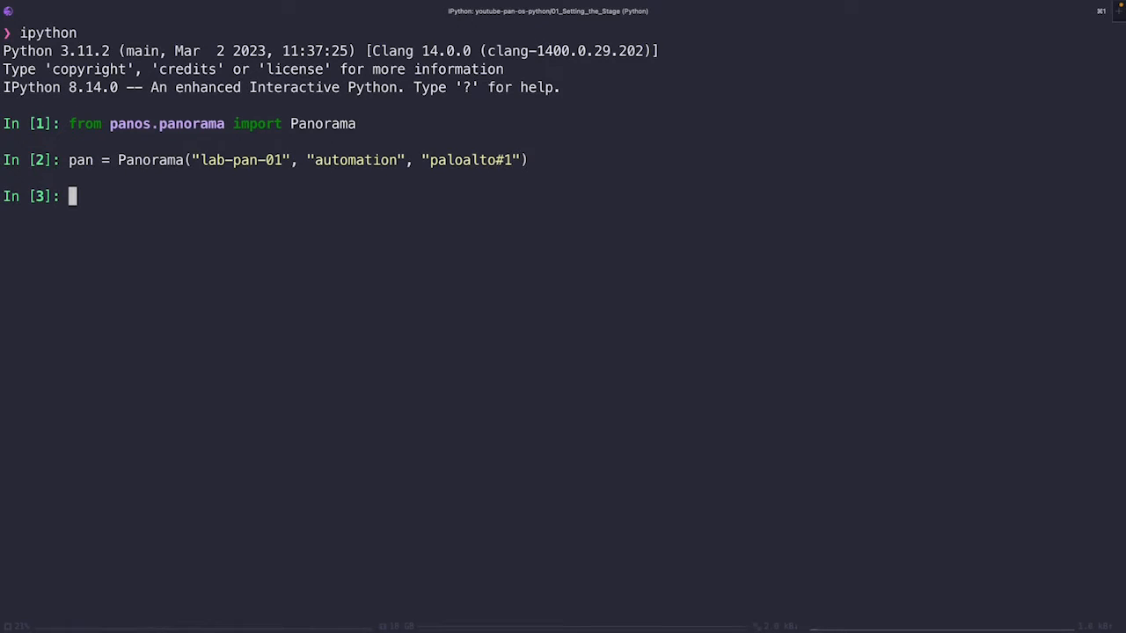
pyautogui.write('f')
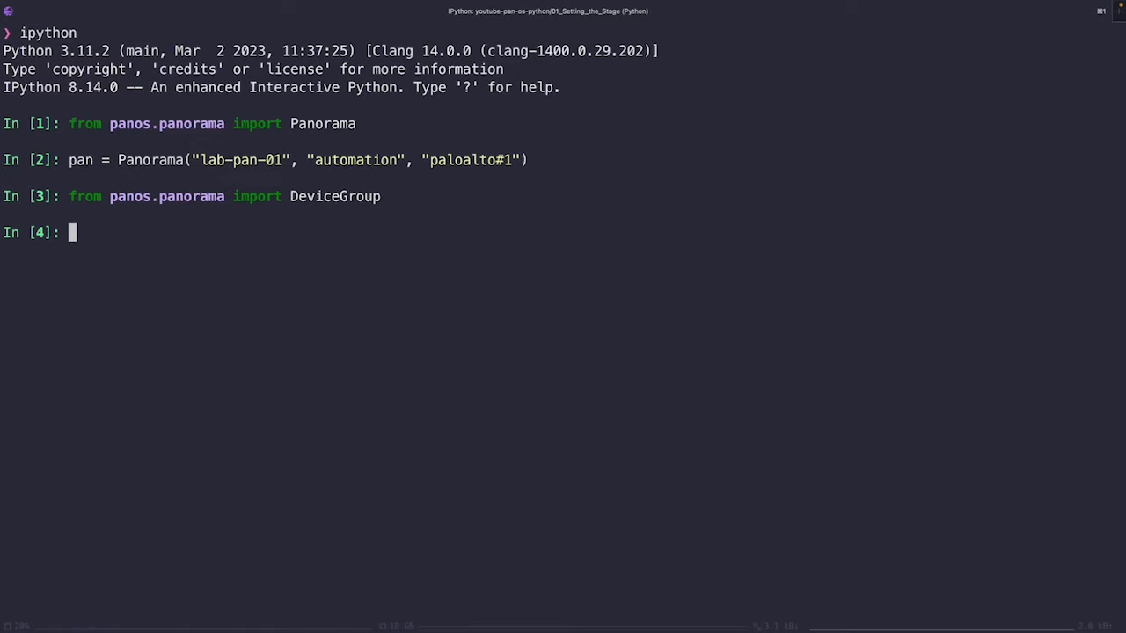
# - Define the Branch_Offices device group, attach it to pan, and create it on Panorama
pyautogui.write('dg = DeviceGroup("Branch_Offices")')
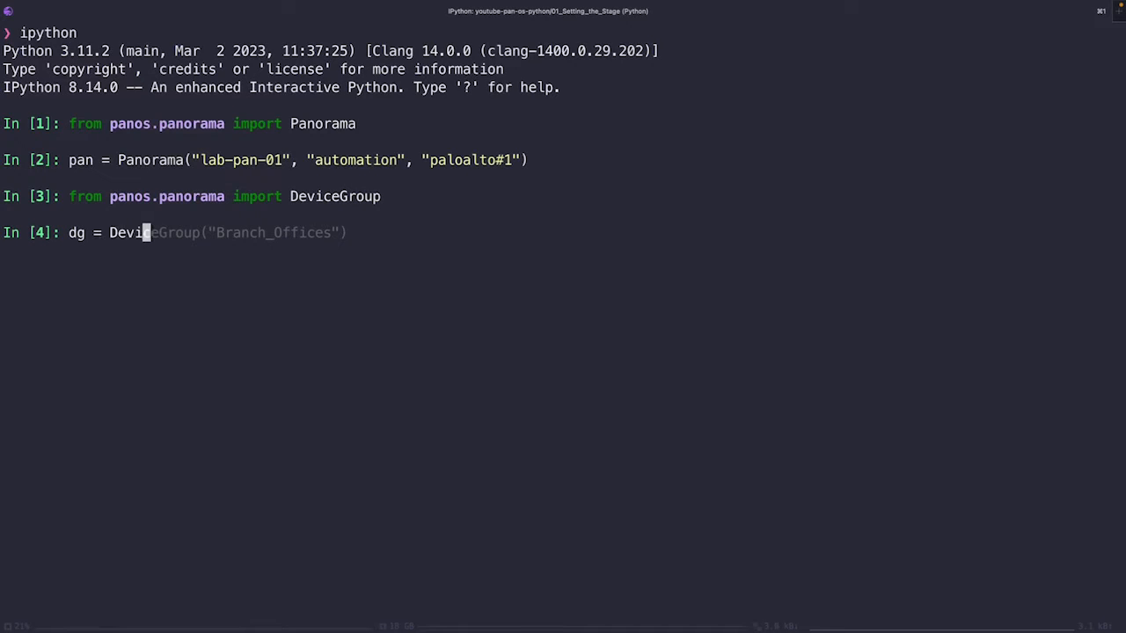
pyautogui.press('Return')
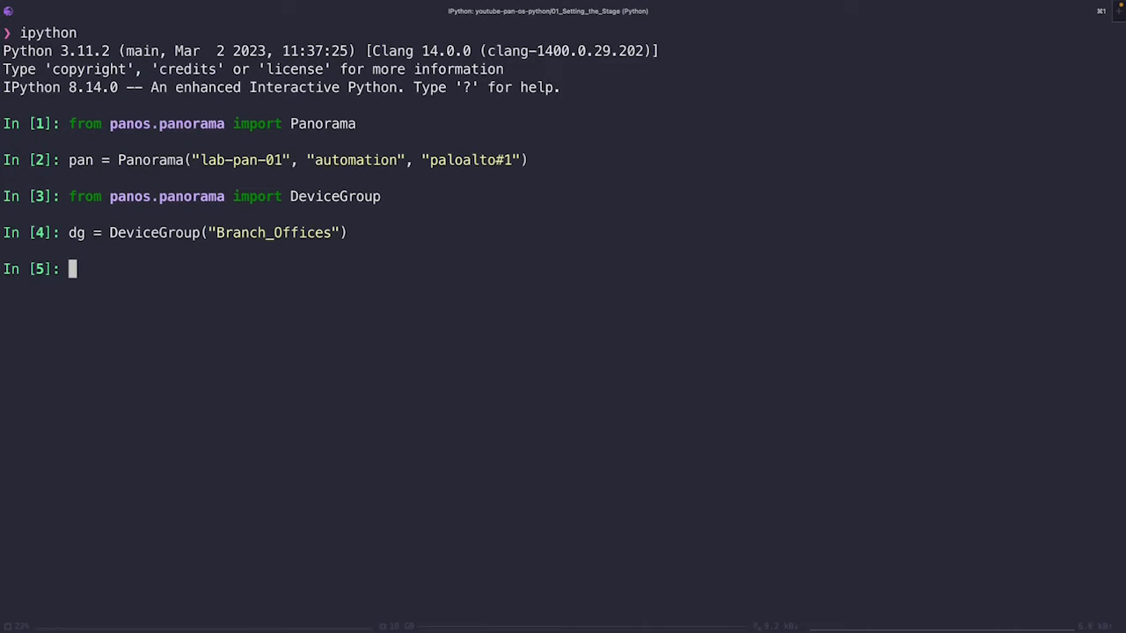
pyautogui.write('pan.add(')
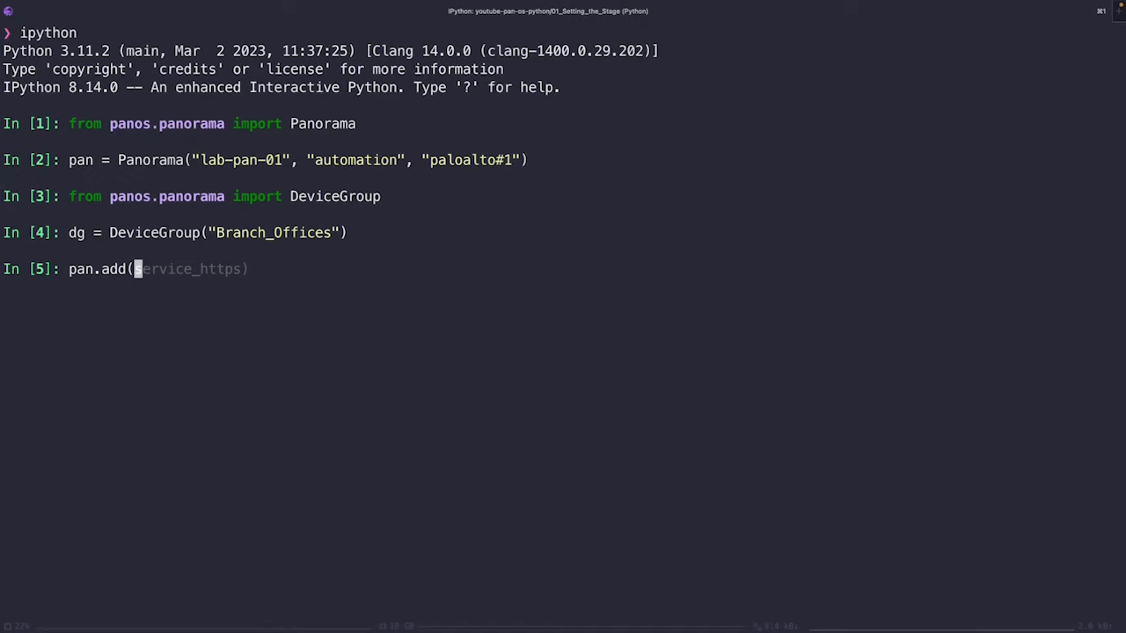
pyautogui.press('Return')
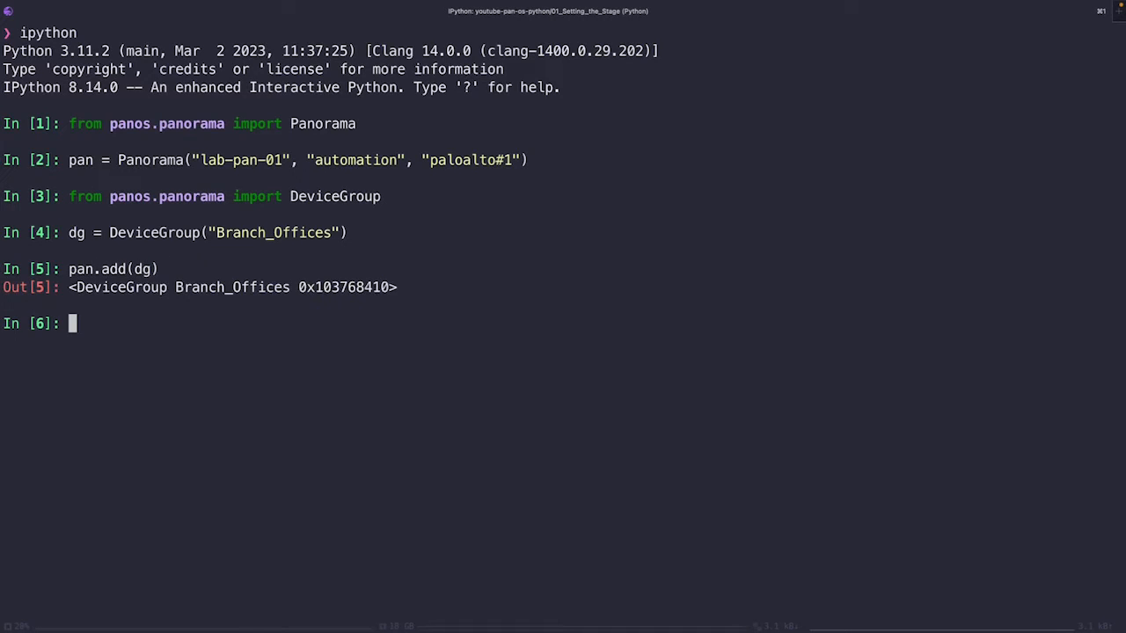
pyautogui.write('dg.create()')
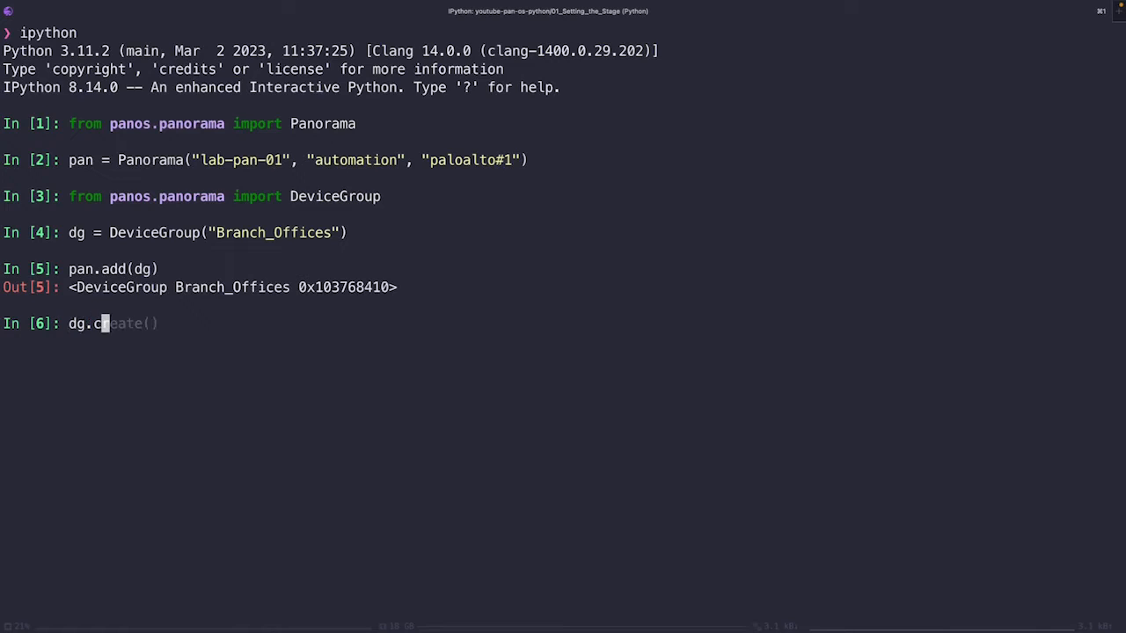
pyautogui.press('Return')
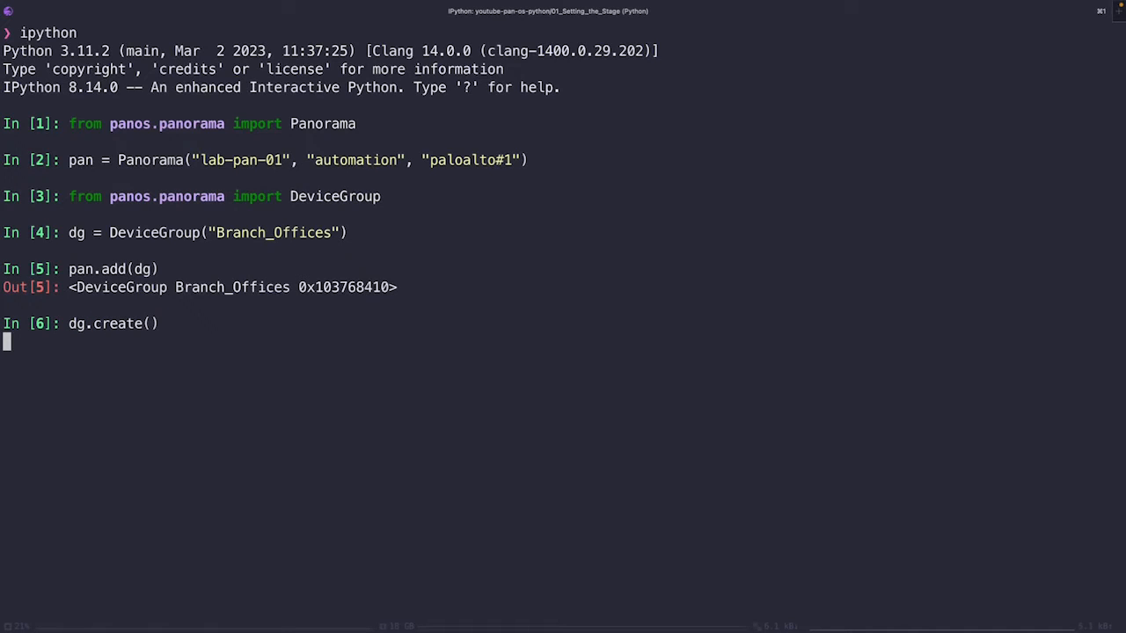
pyautogui.press('Return')
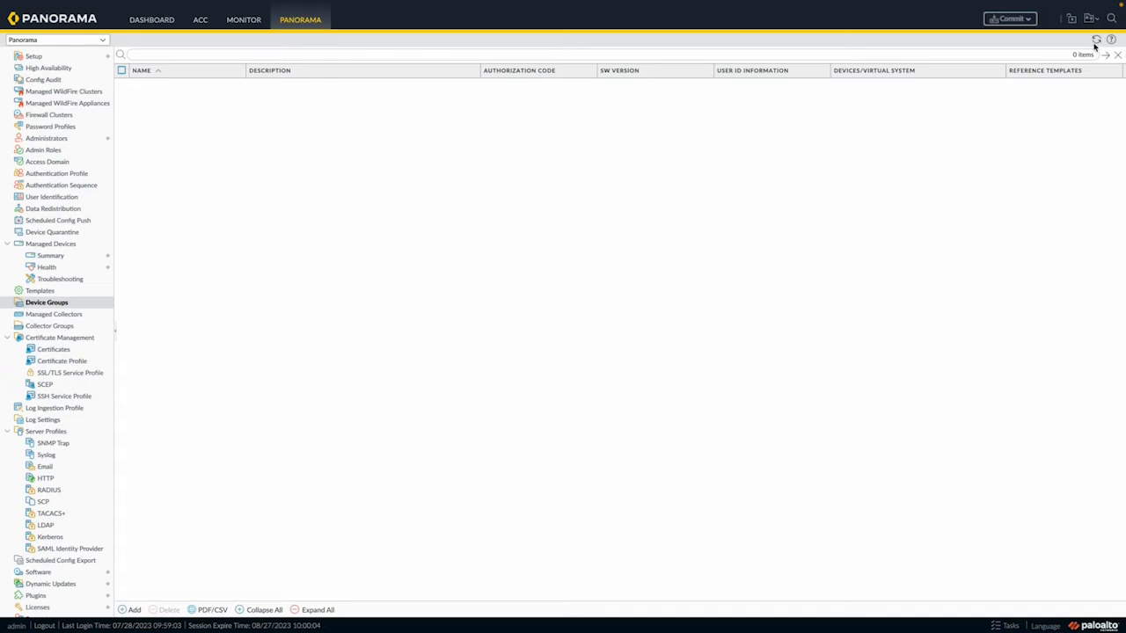
pyautogui.click(1098, 42)
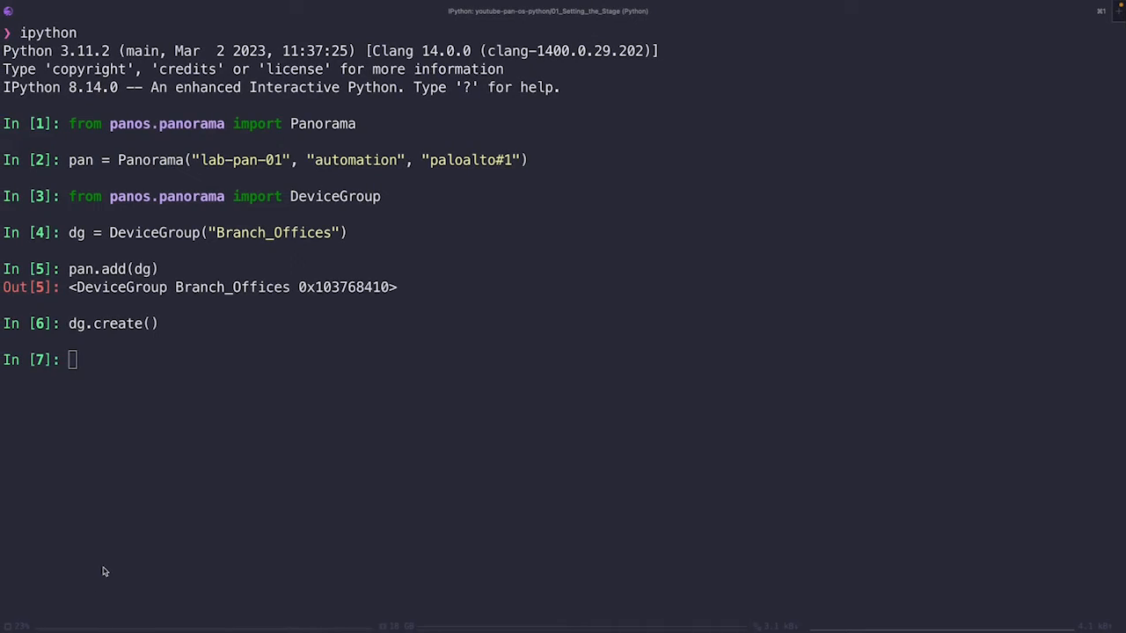
# - Import Firewall, define labfw01 by serial, add it to Branch_Offices and create it
pyautogui.write('from panos.panorama import DeviceGroup')
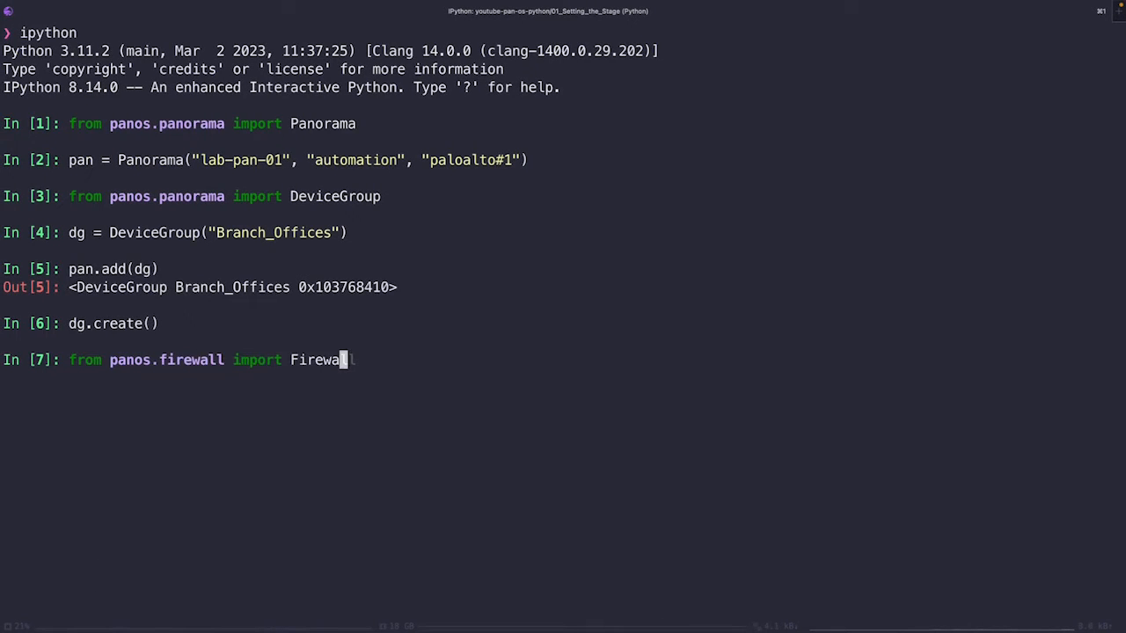
pyautogui.press('Return')
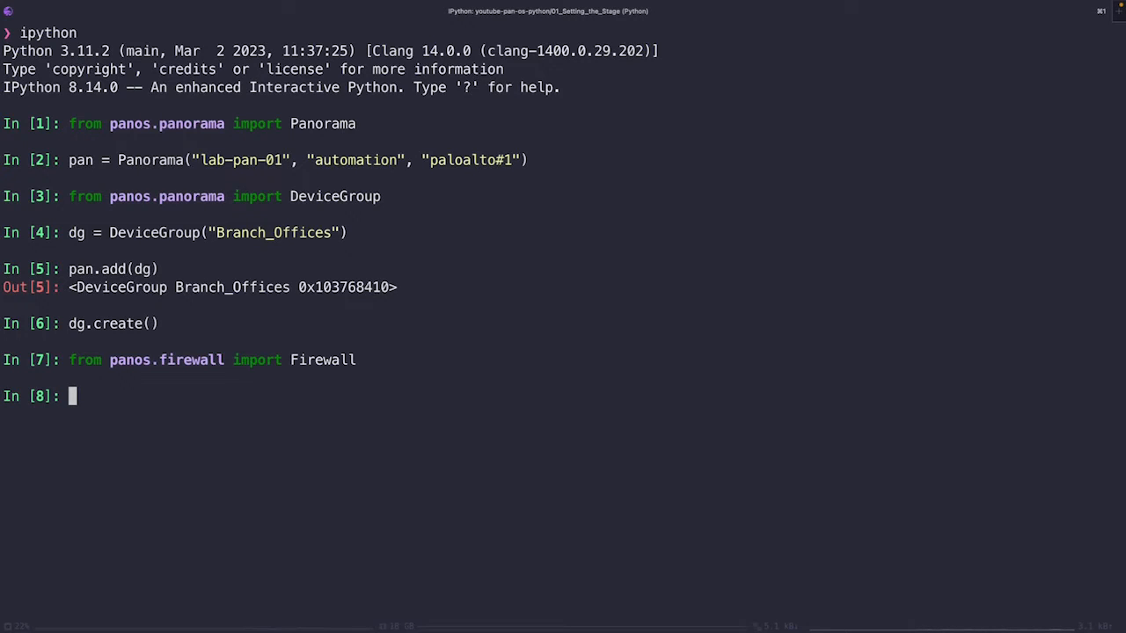
pyautogui.write('labfw01 =')
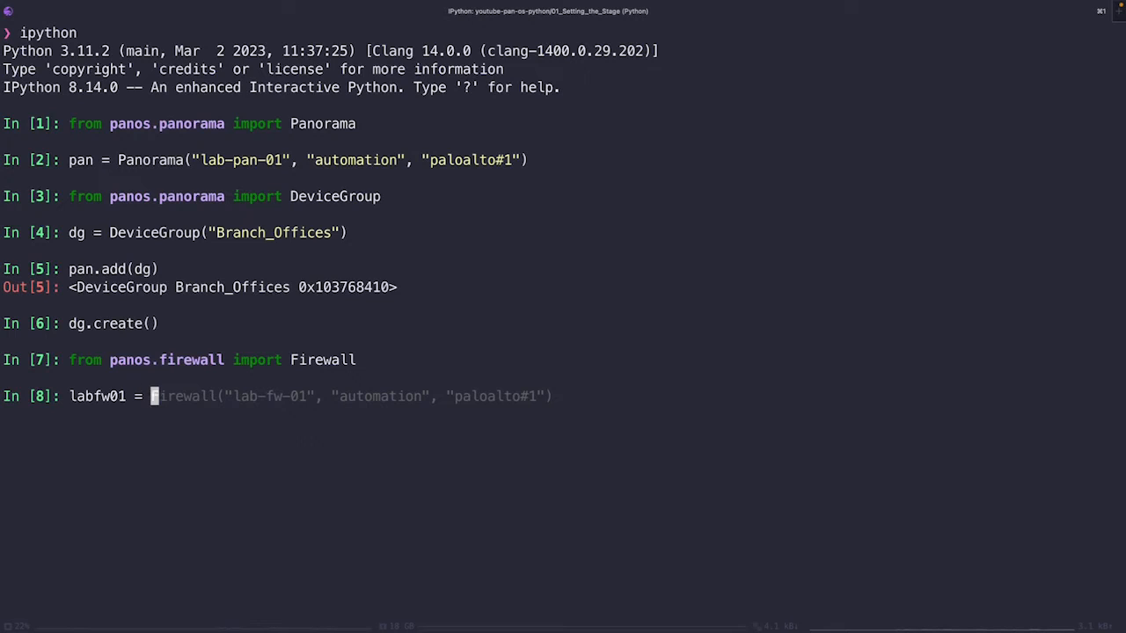
pyautogui.write('Firewall(serial')
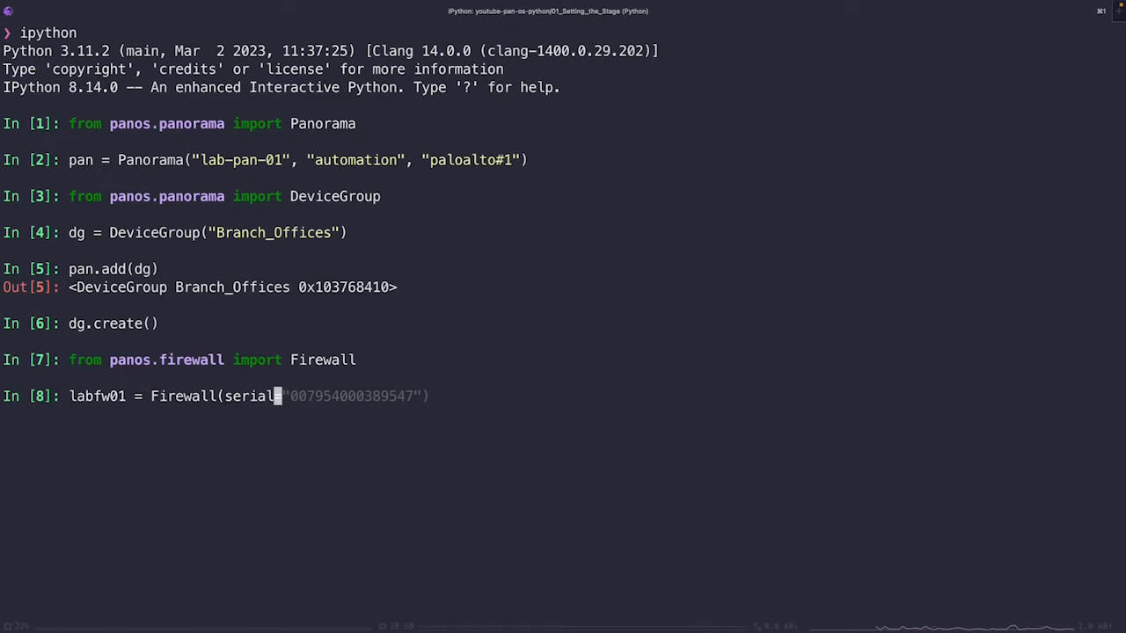
pyautogui.press('Return')
pyautogui.write('dg.add(')
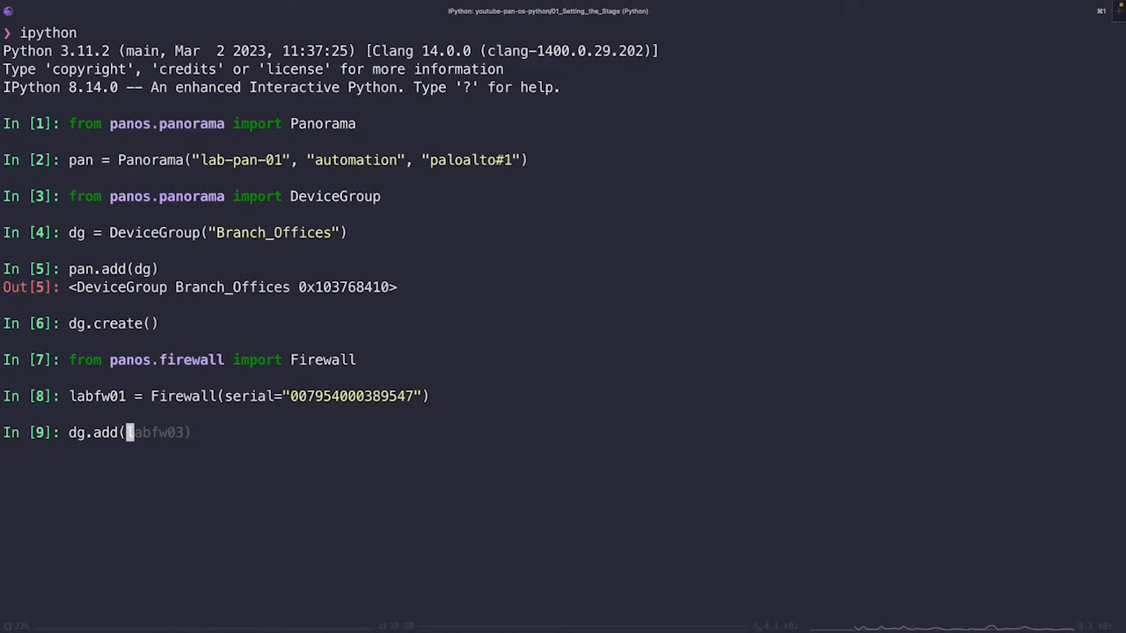
pyautogui.press('Return')
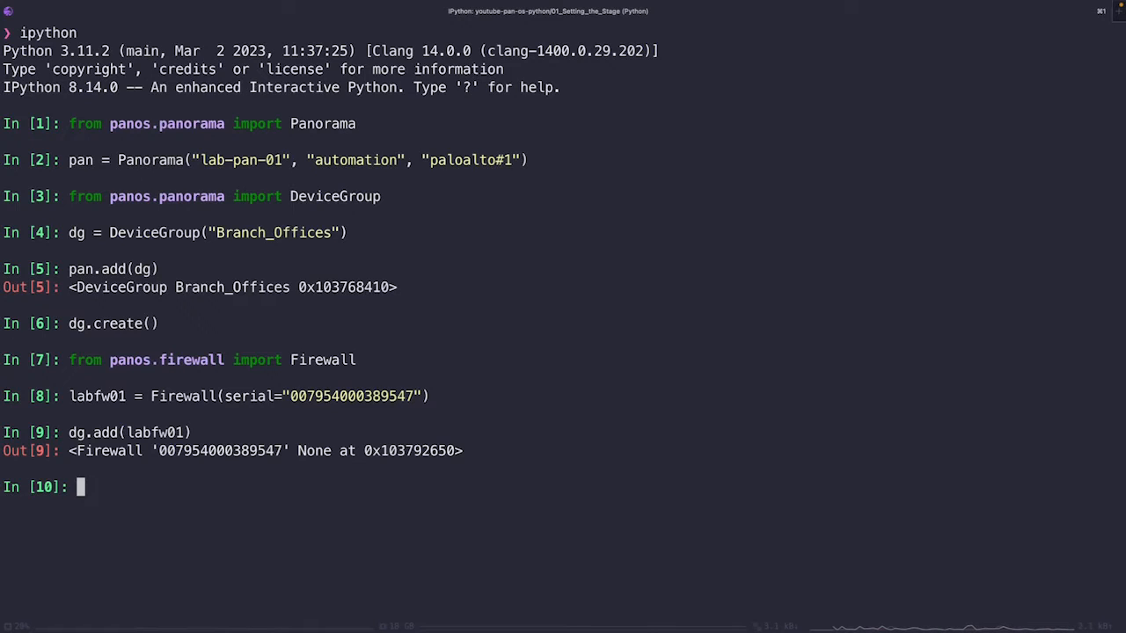
pyautogui.write('labfw01.create()')
pyautogui.write('labfw02')
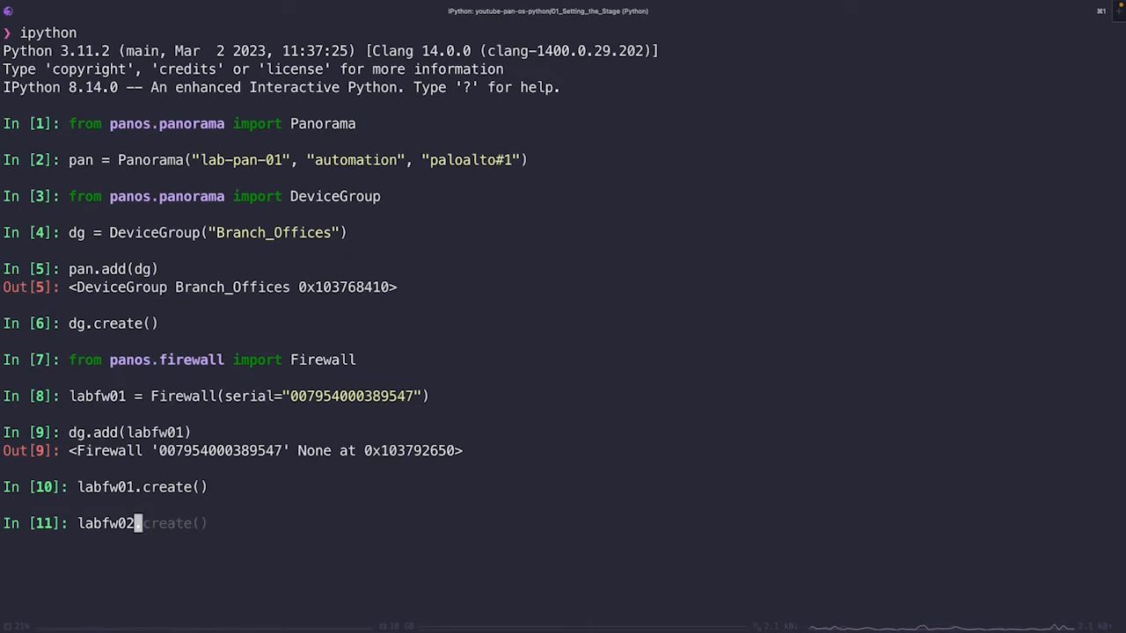
# - Define labfw02 and labfw03 by serial, add both to Branch_Offices and create them on Panorama
pyautogui.press('Return')
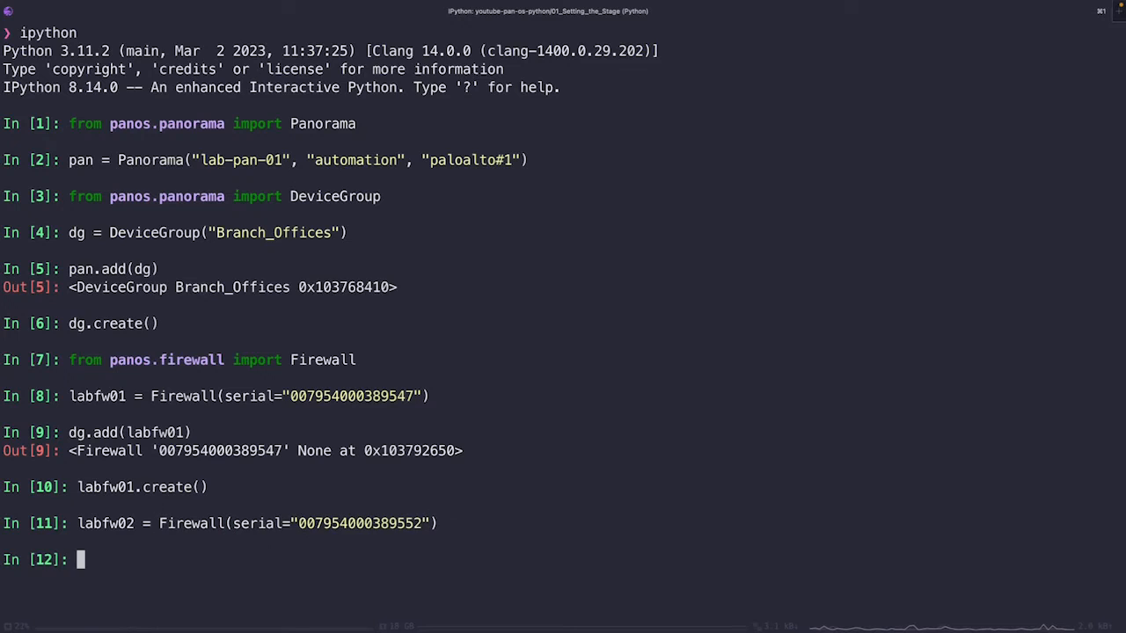
pyautogui.write('dg.add(labfw01)')
pyautogui.write('labfw02')
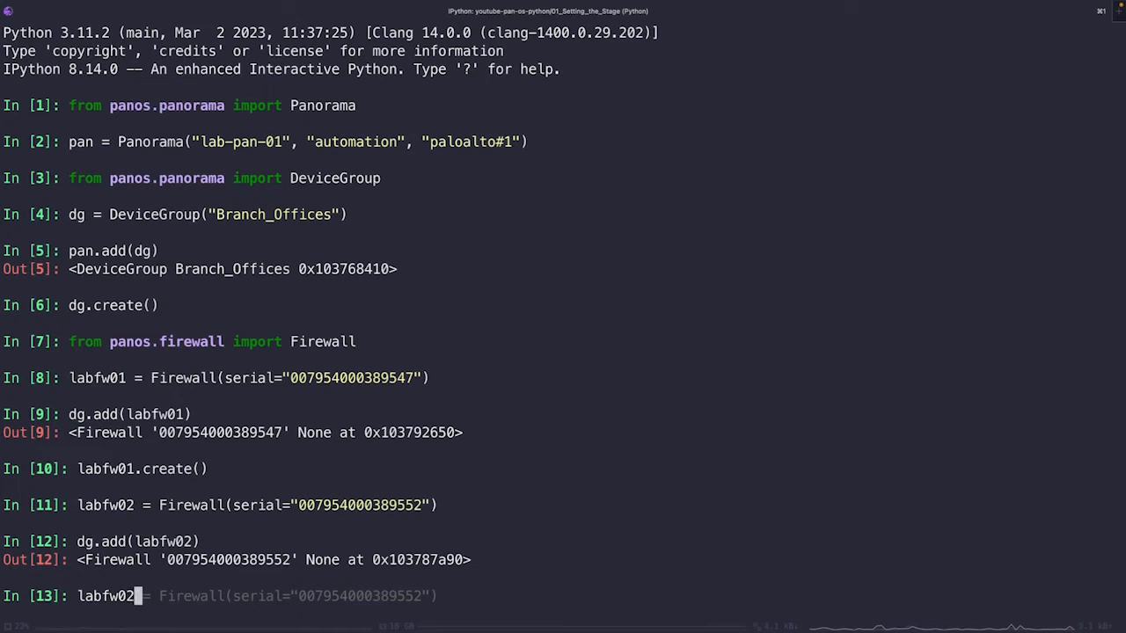
pyautogui.press('Return')
pyautogui.write('labfw03')
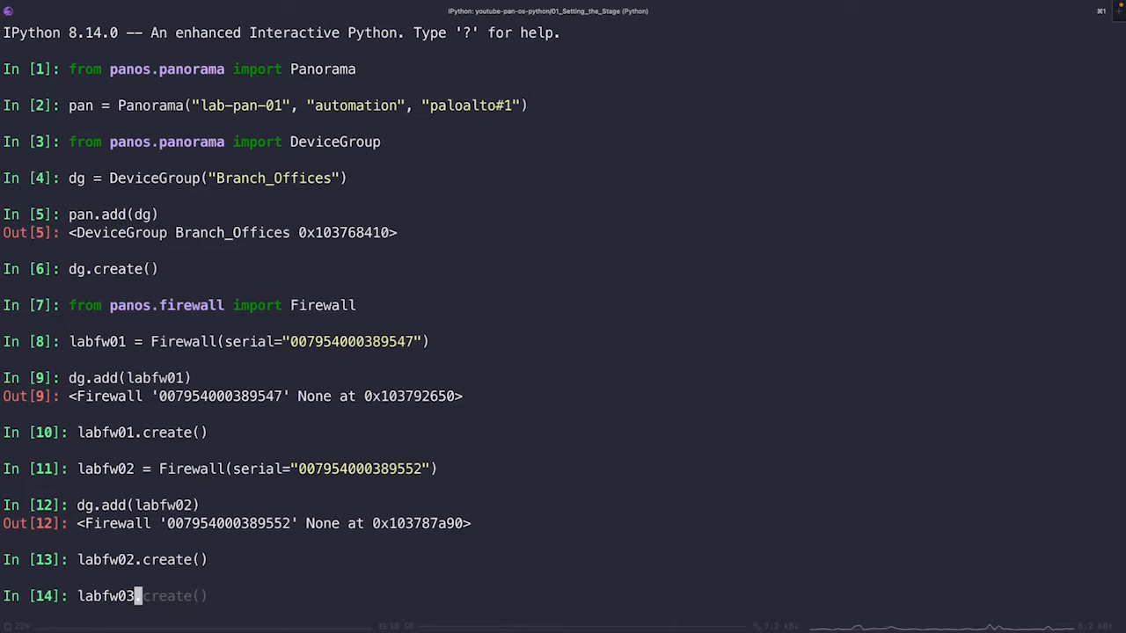
pyautogui.press('Return')
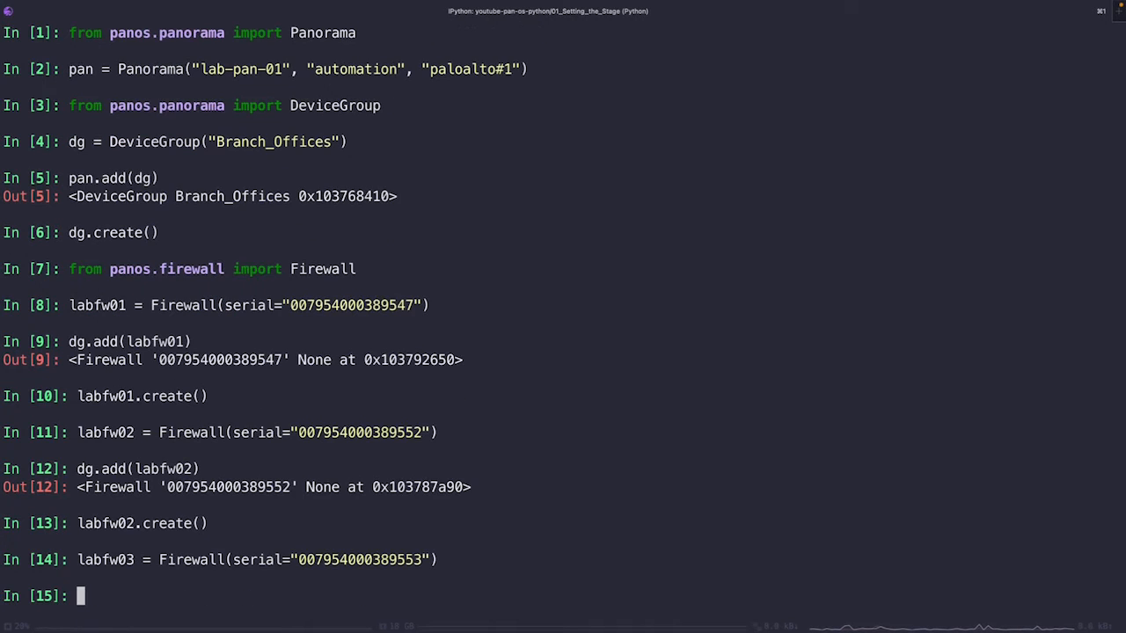
pyautogui.write('dg.add(labfw02)')
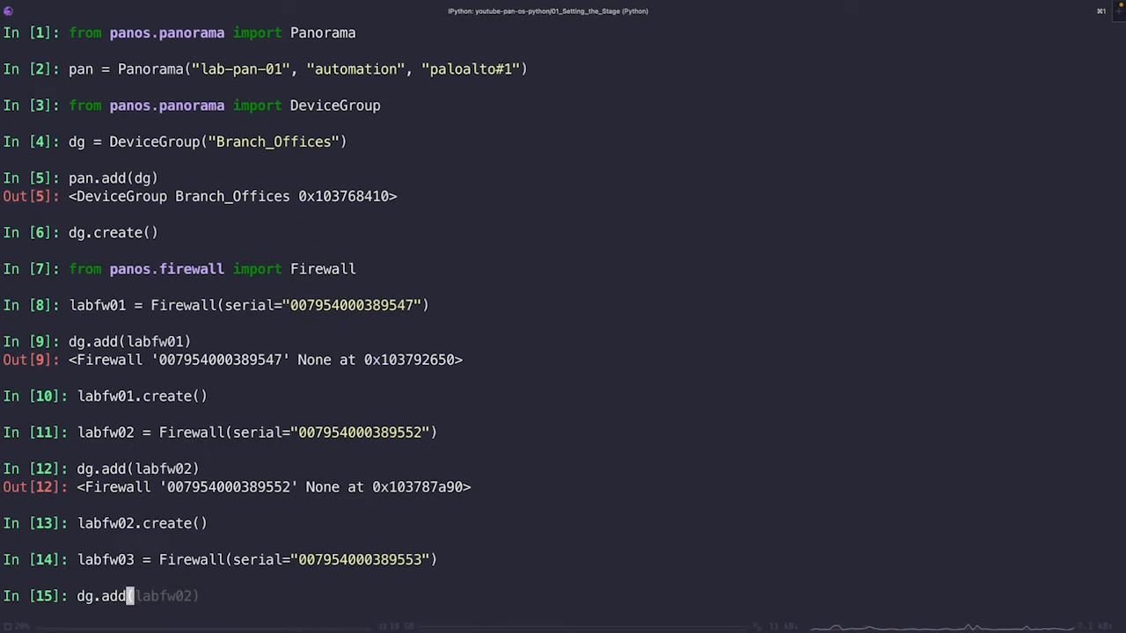
pyautogui.write('labfw03)')
pyautogui.write('labfw03.')
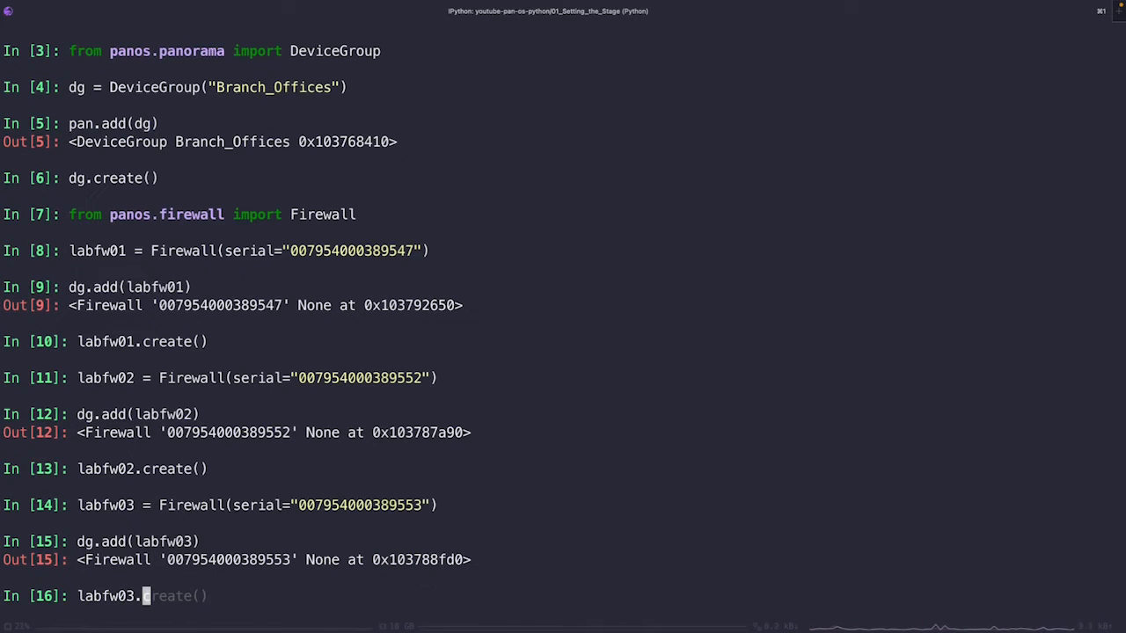
pyautogui.press('Return')
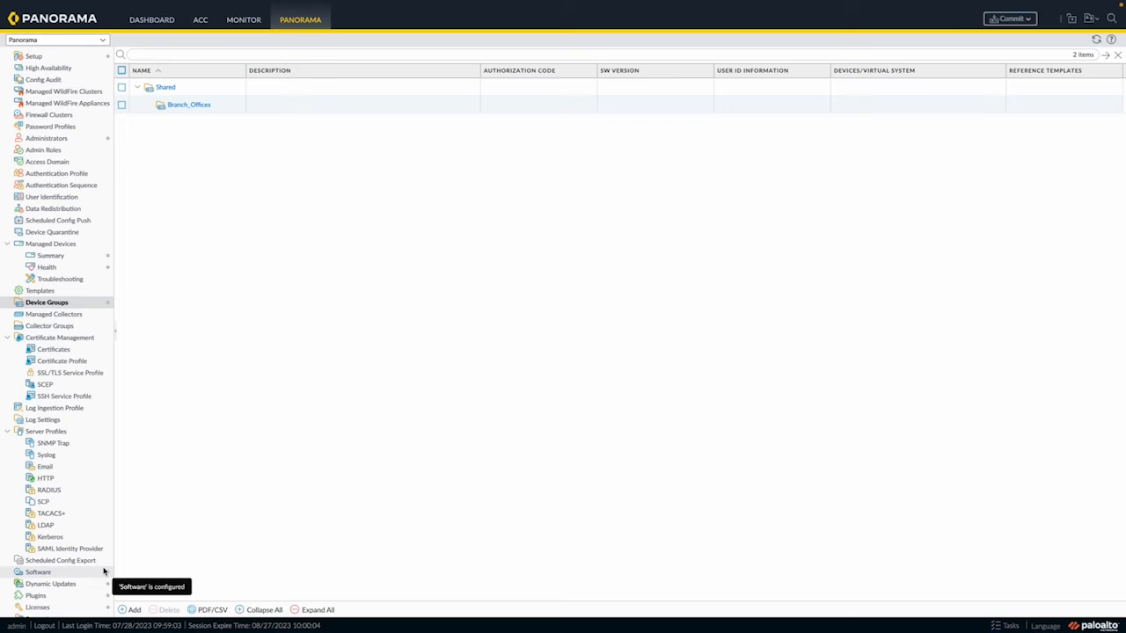
pyautogui.moveTo(56, 260)
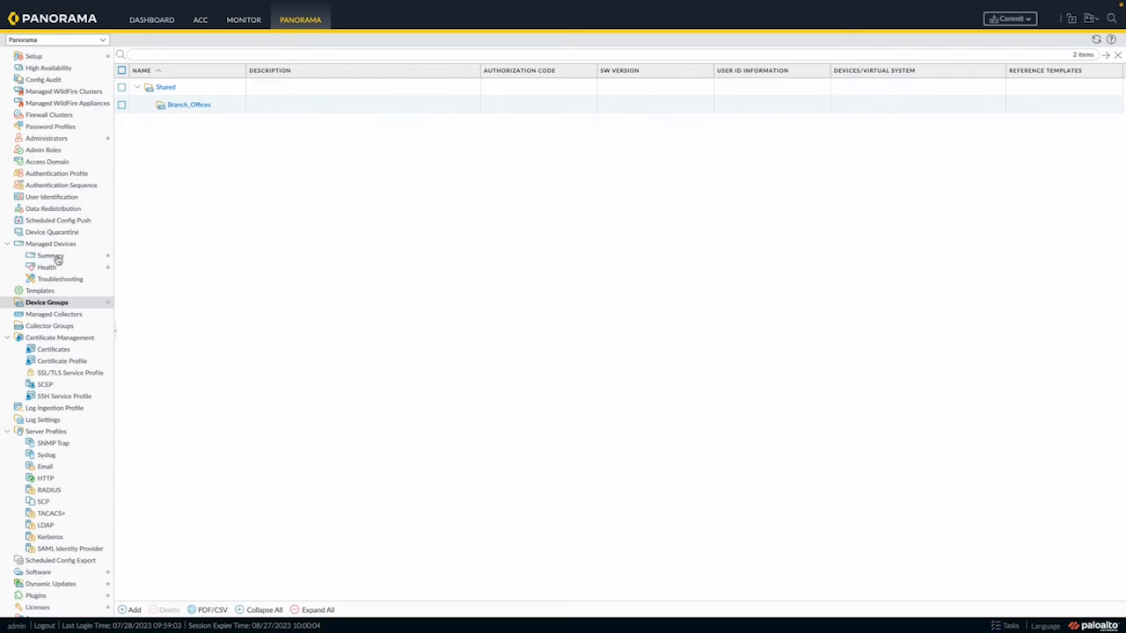
# - Show the Managed Devices summary after confirming Branch_Offices among the device groups
pyautogui.click(49, 255)
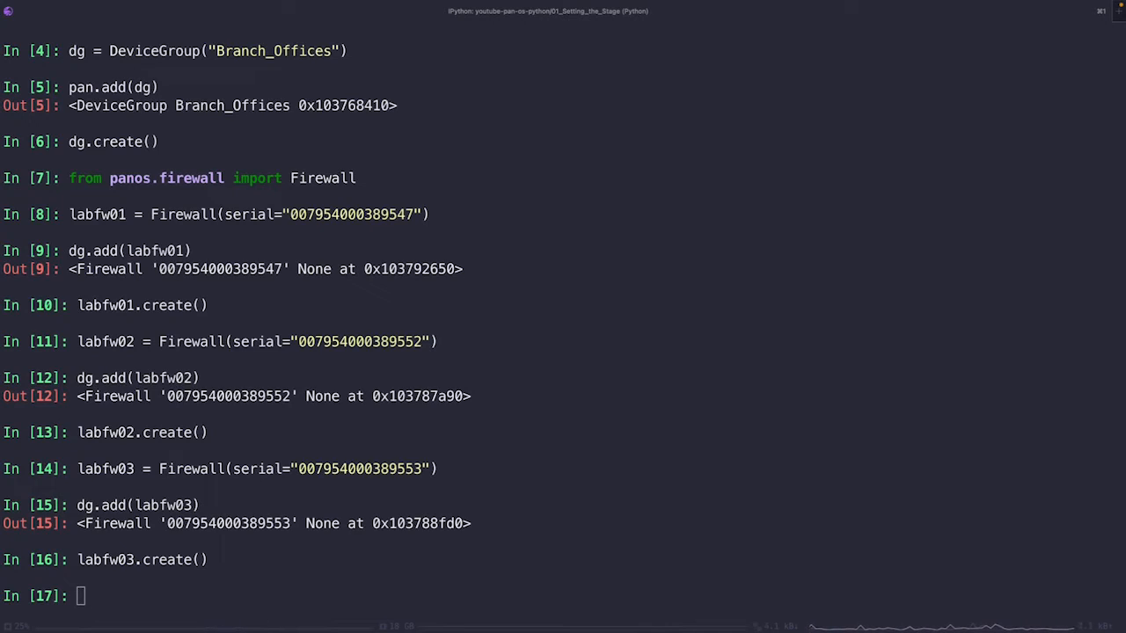
pyautogui.moveTo(390, 389)
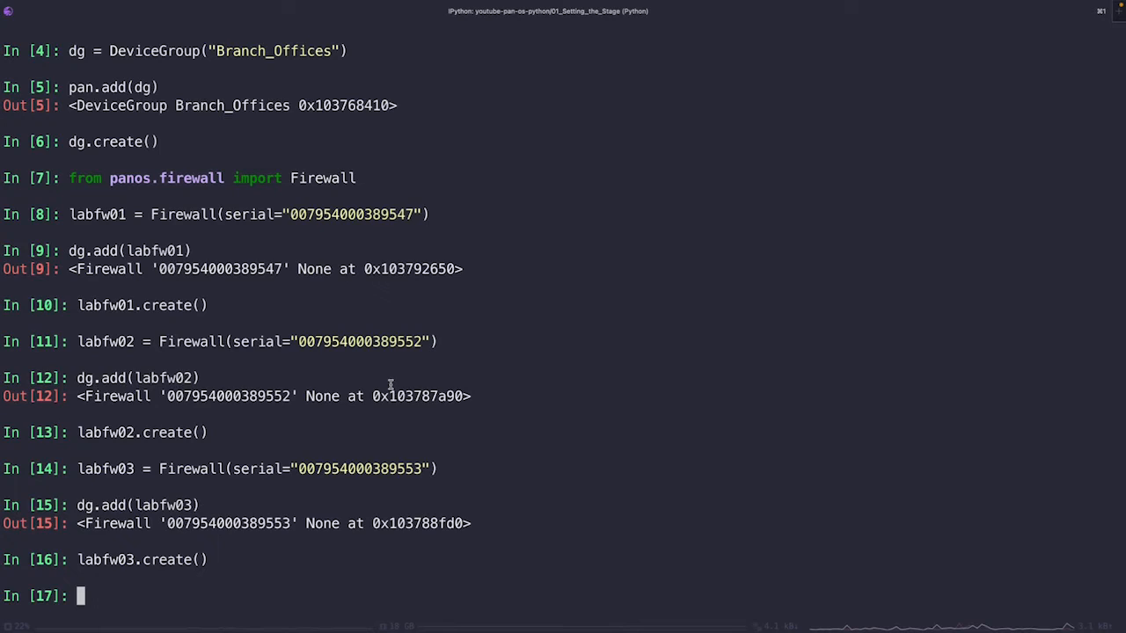
# - Clear the IPython console of the earlier firewall commands
pyautogui.write('clear')
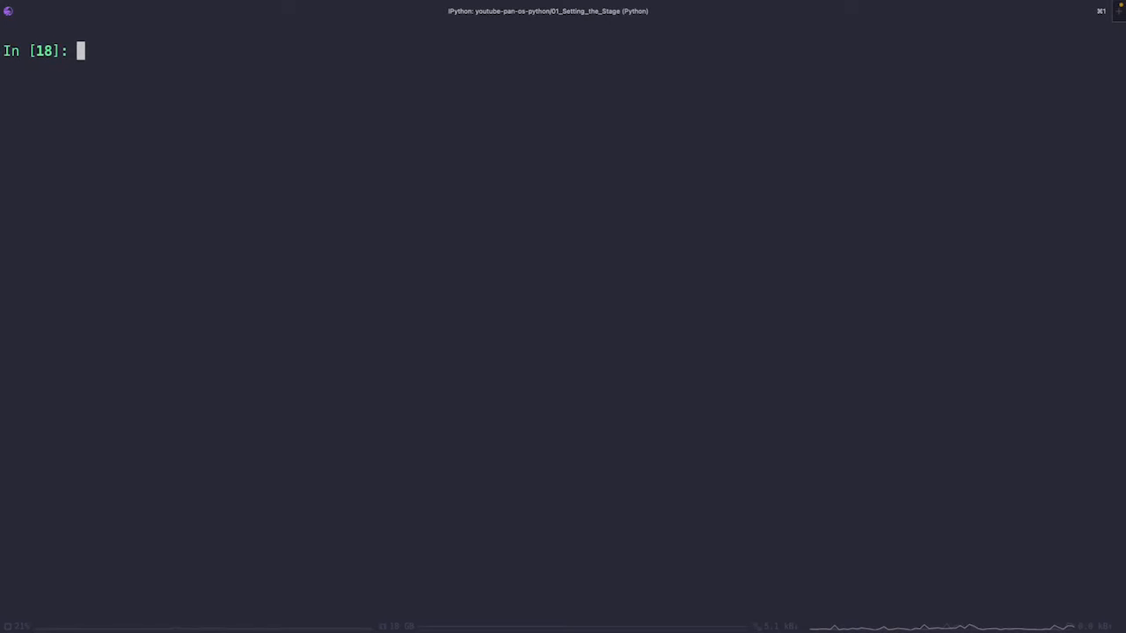
# - Import Template, define Standard_Settings, attach it to pan and create it on Panorama
pyautogui.write('from panos.firewall import Firewall')
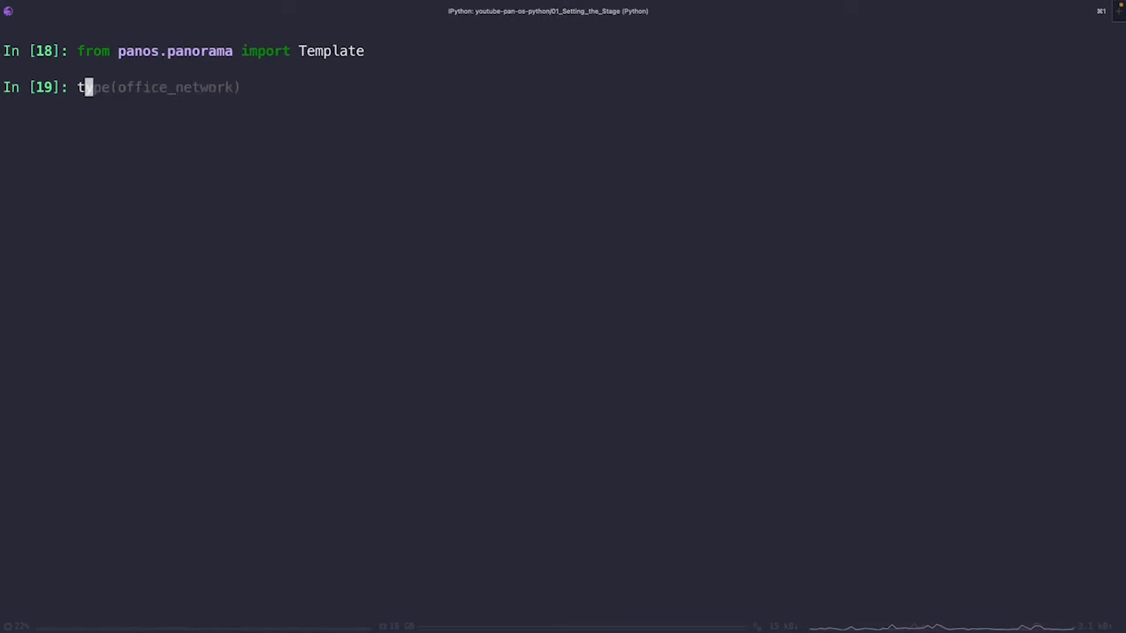
pyautogui.write('template = Template("Standard_Settings")')
pyautogui.write('pan.add(templa')
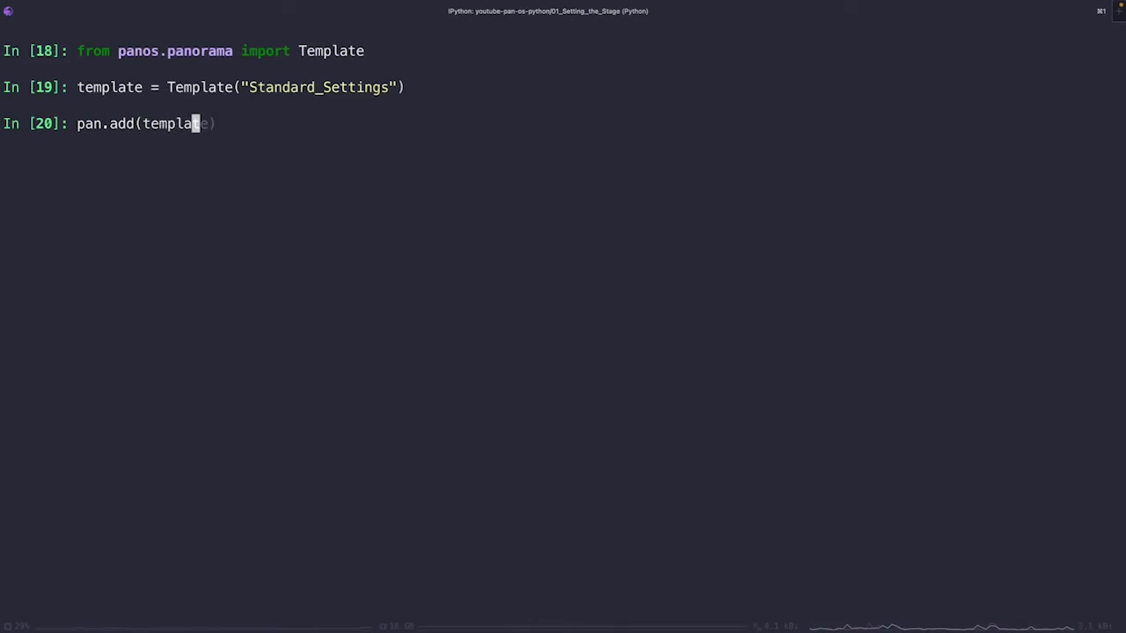
pyautogui.press('Return')
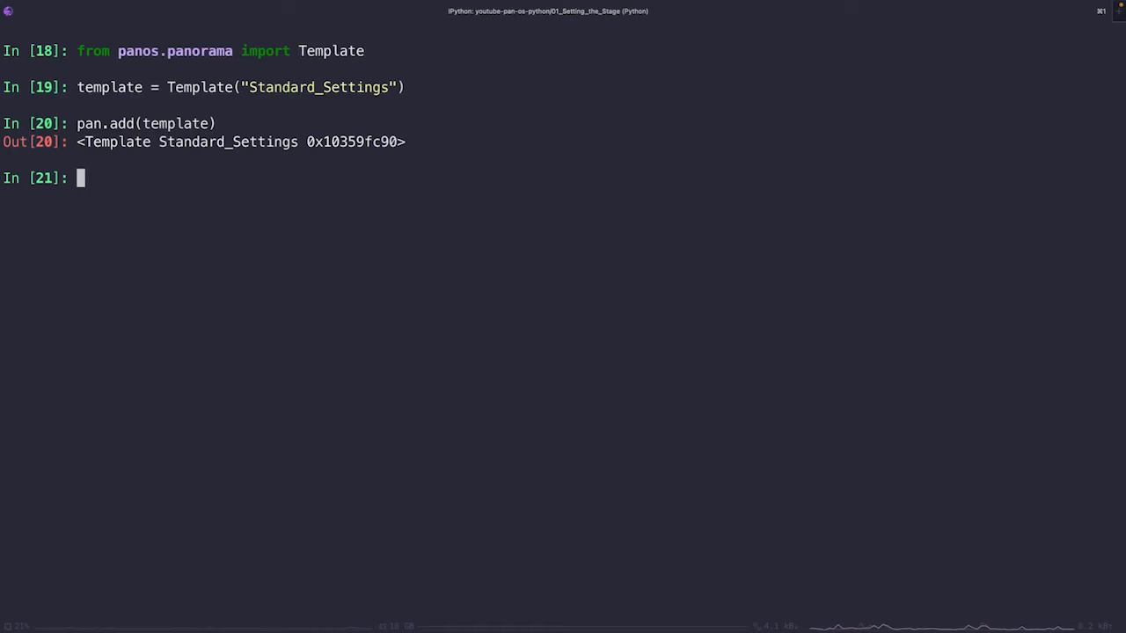
pyautogui.write('template.create()')
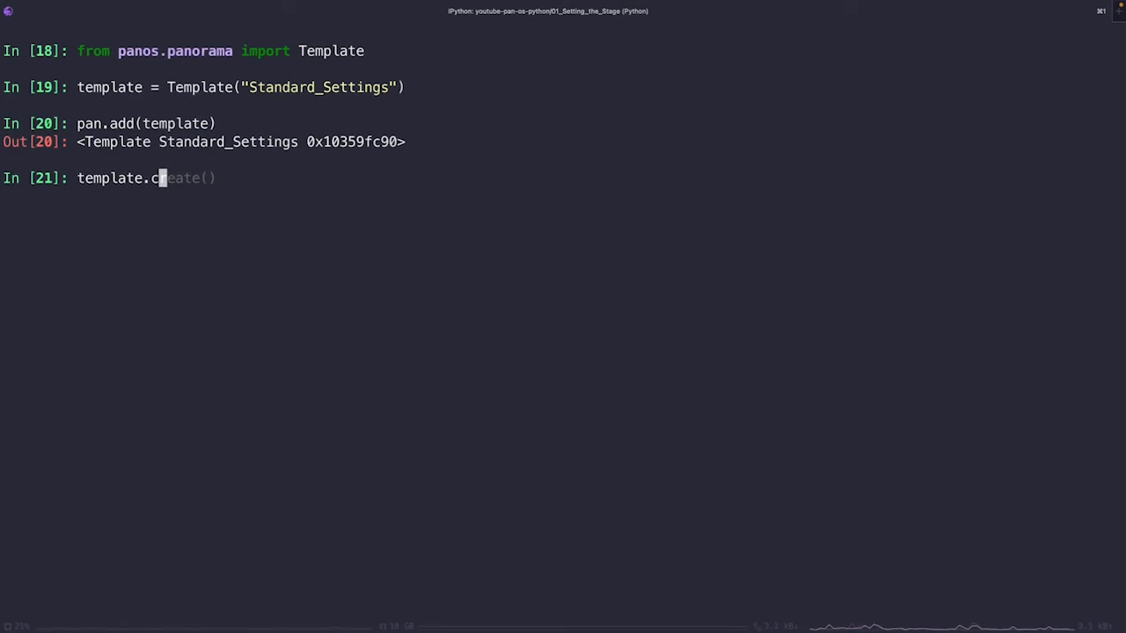
pyautogui.press('Return')
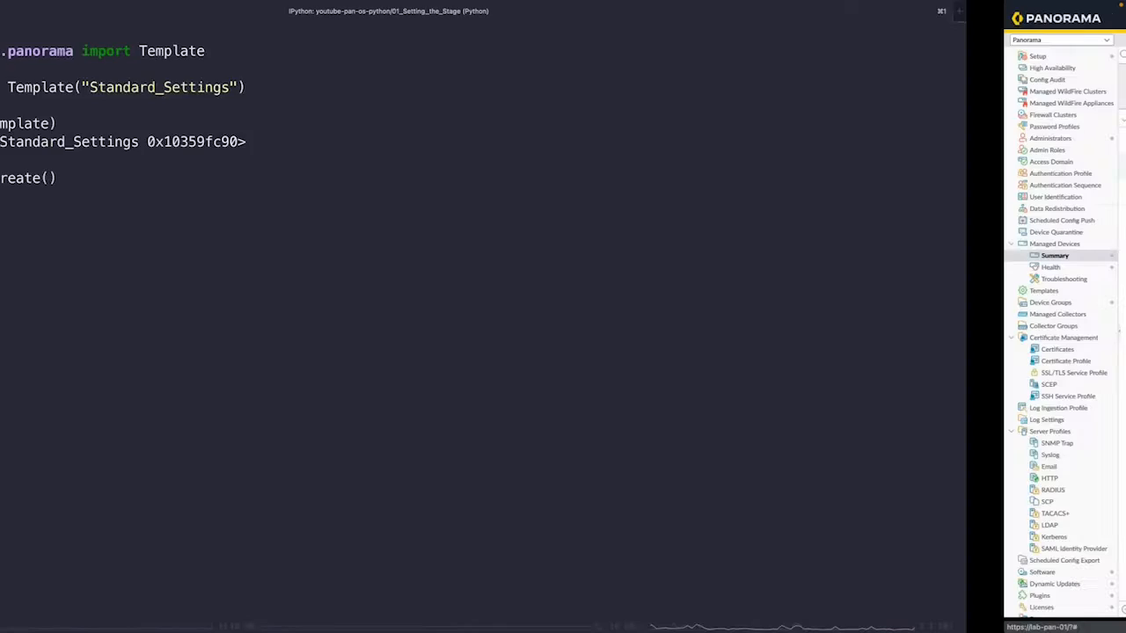
pyautogui.click(1056, 255)
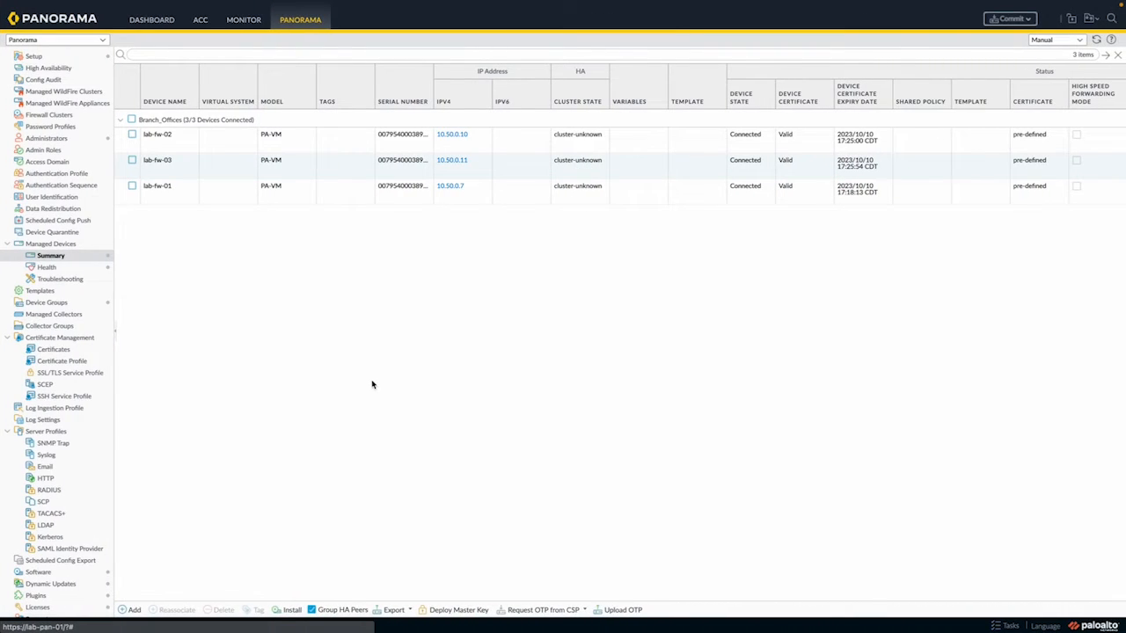
pyautogui.click(40, 291)
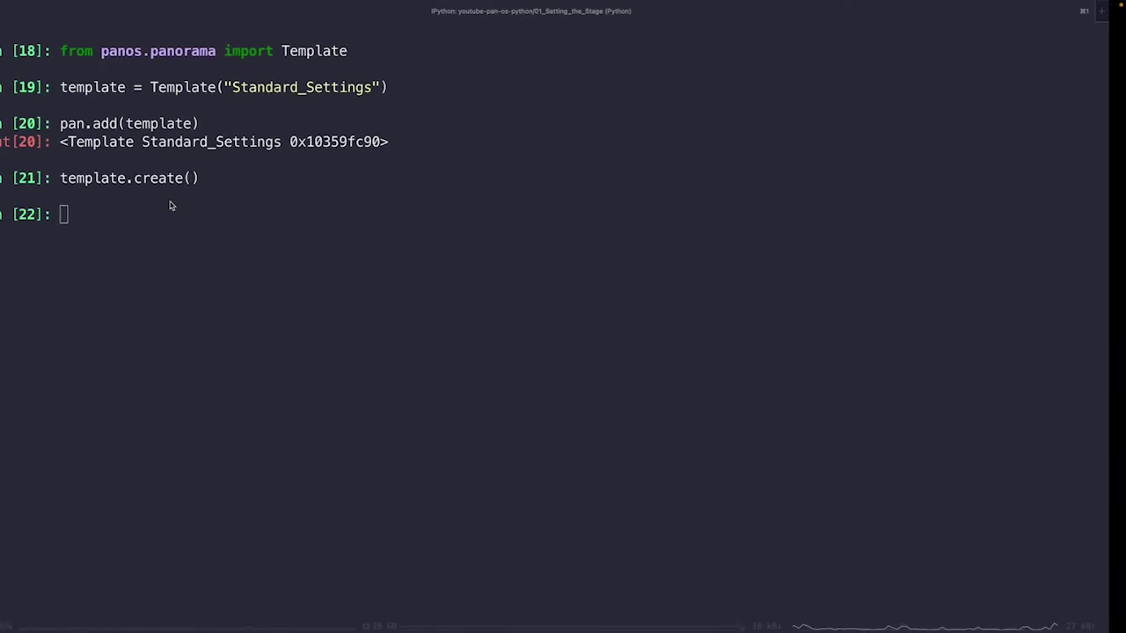
# - Define layer3 interface ethernet1/1, add it to Standard_Settings and create it on Panorama
pyautogui.write('from panos.network import EthernetInterface, Zone')
pyautogui.write('eth1')
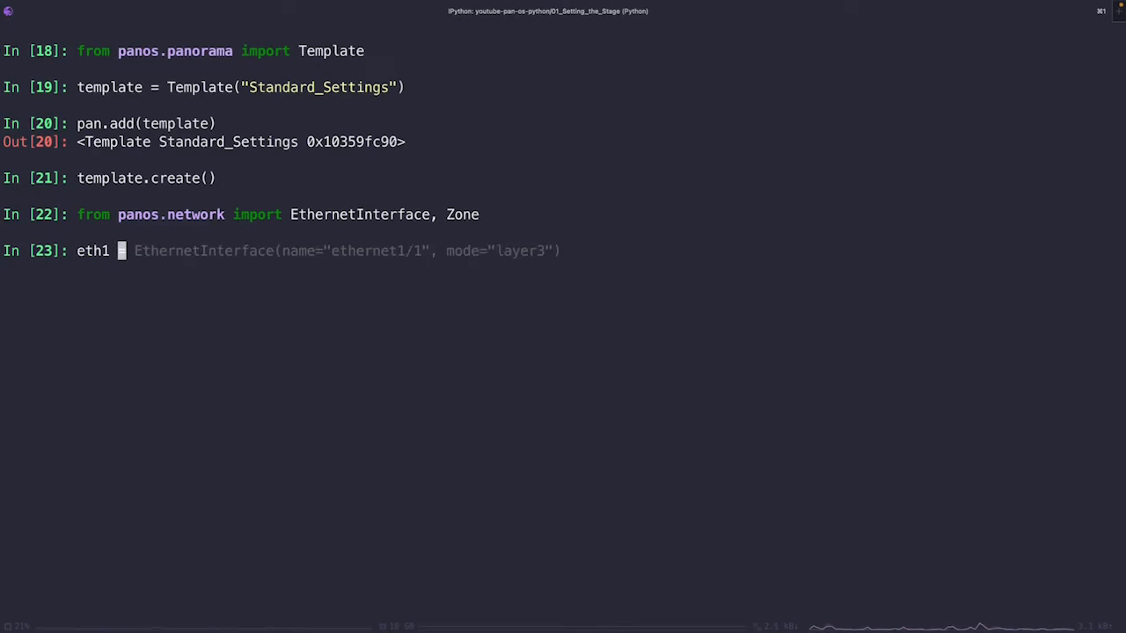
pyautogui.press('Return')
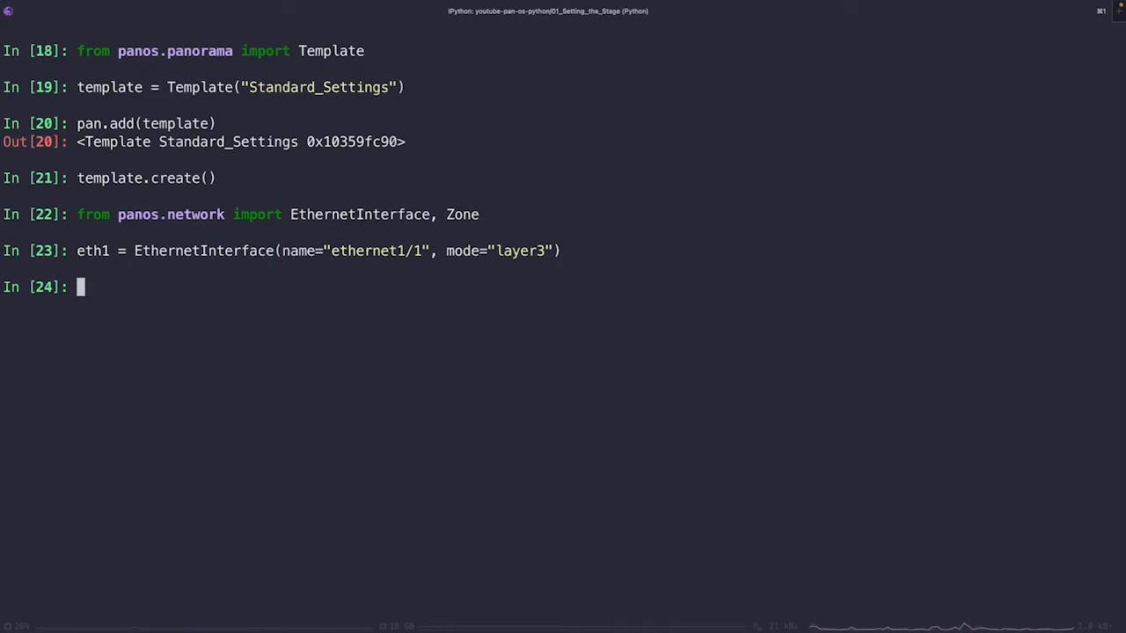
pyautogui.write('template.add(eth2)')
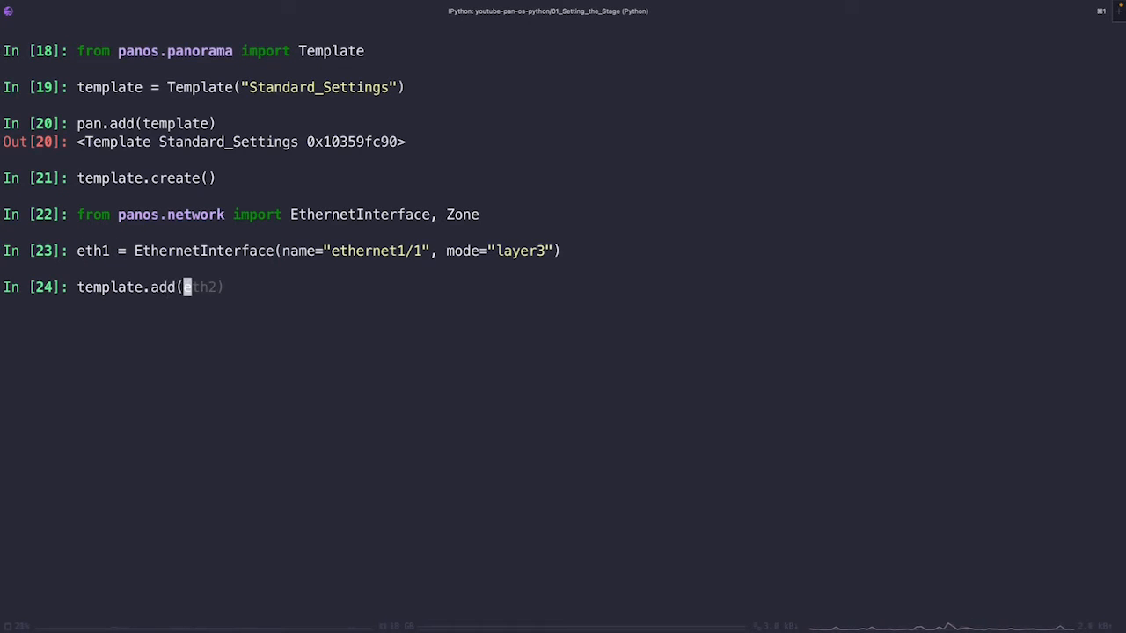
pyautogui.press('Return')
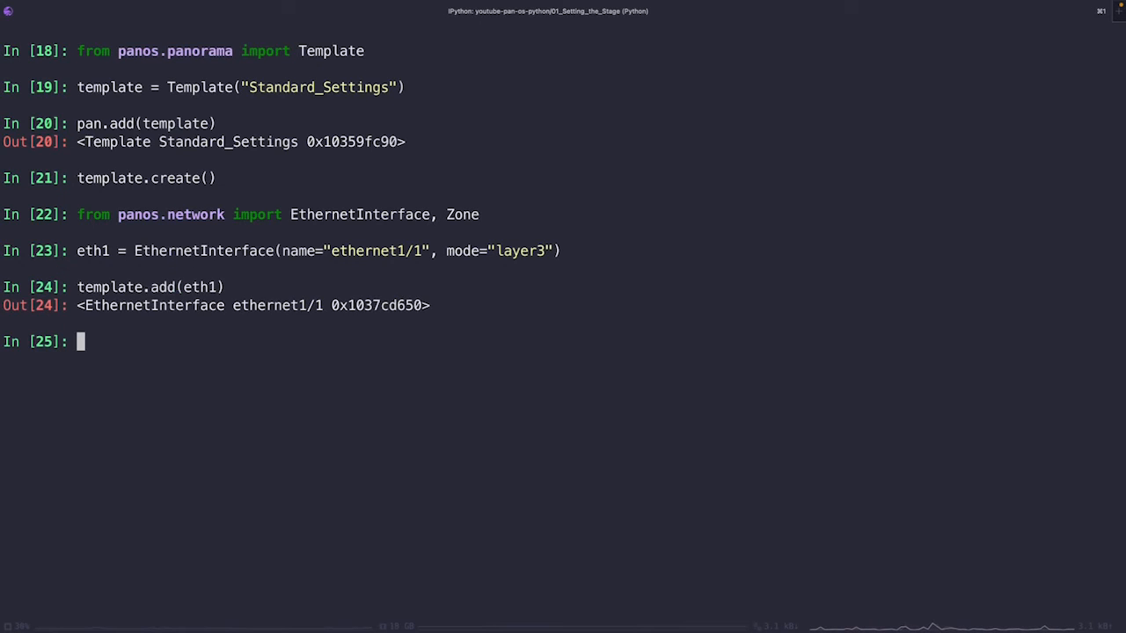
pyautogui.write('eth1.create()')
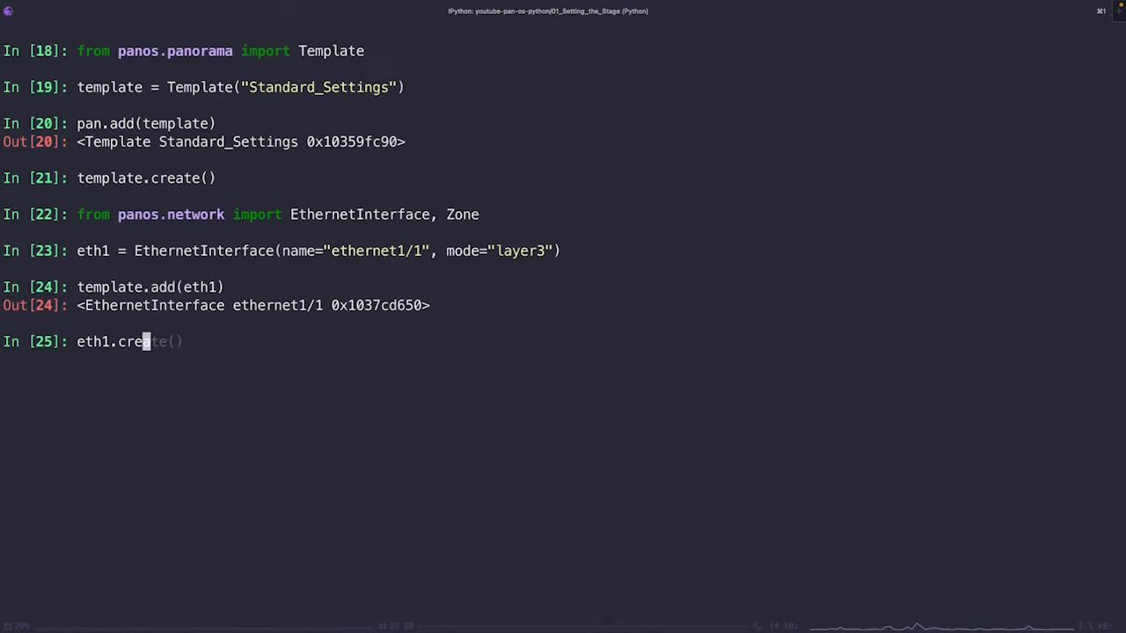
pyautogui.press('Return')
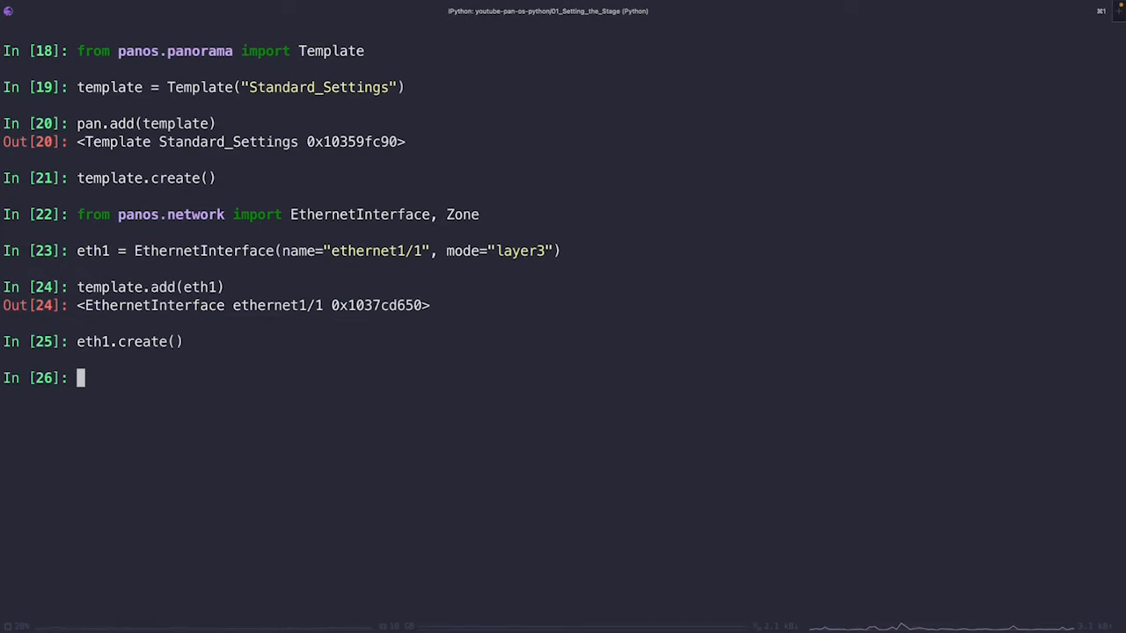
# - Define a layer3 WAN zone on ethernet1/1, add it to the template and create it
pyautogui.write('wan = Zone(name="WAN", mode="layer3", interface="ethernet1/1")')
pyautogui.write('template.ad')
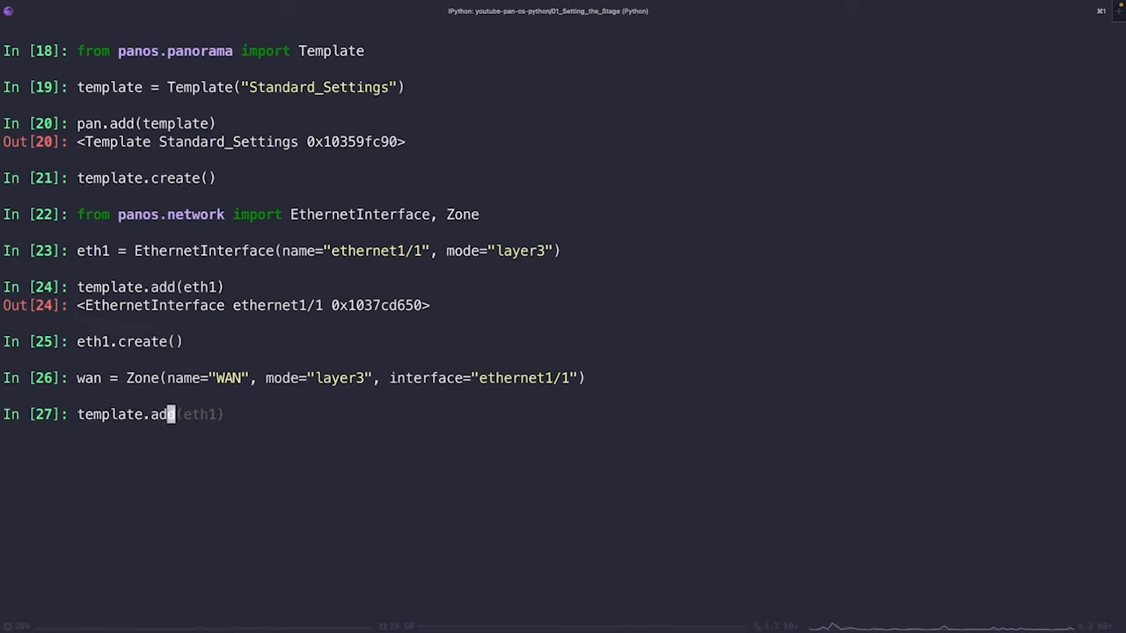
pyautogui.press('Return')
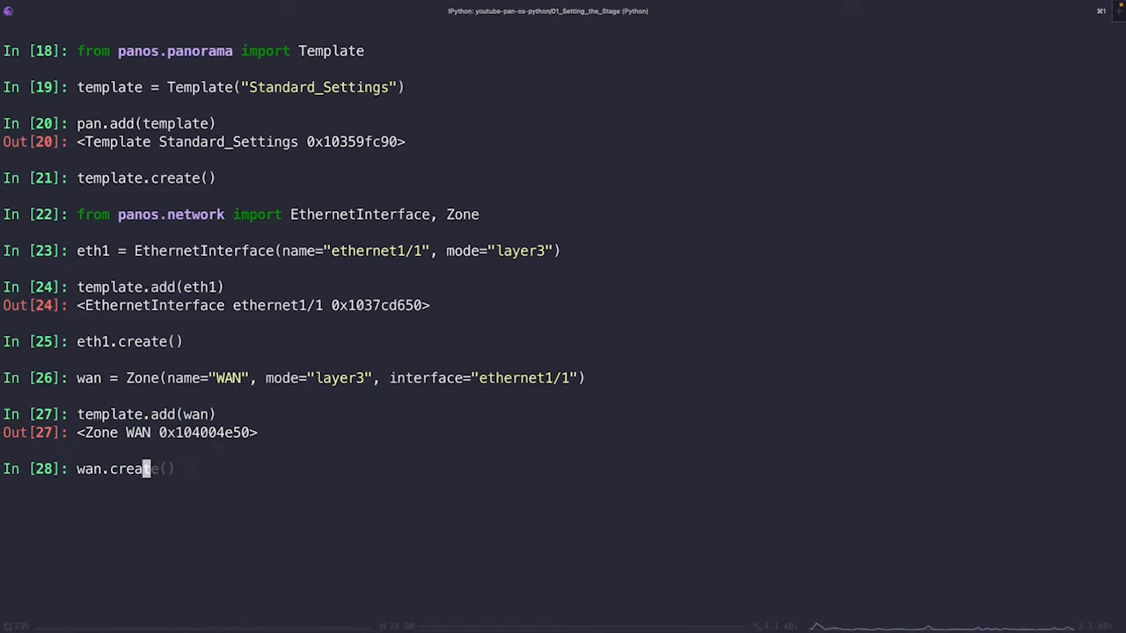
pyautogui.press('Return')
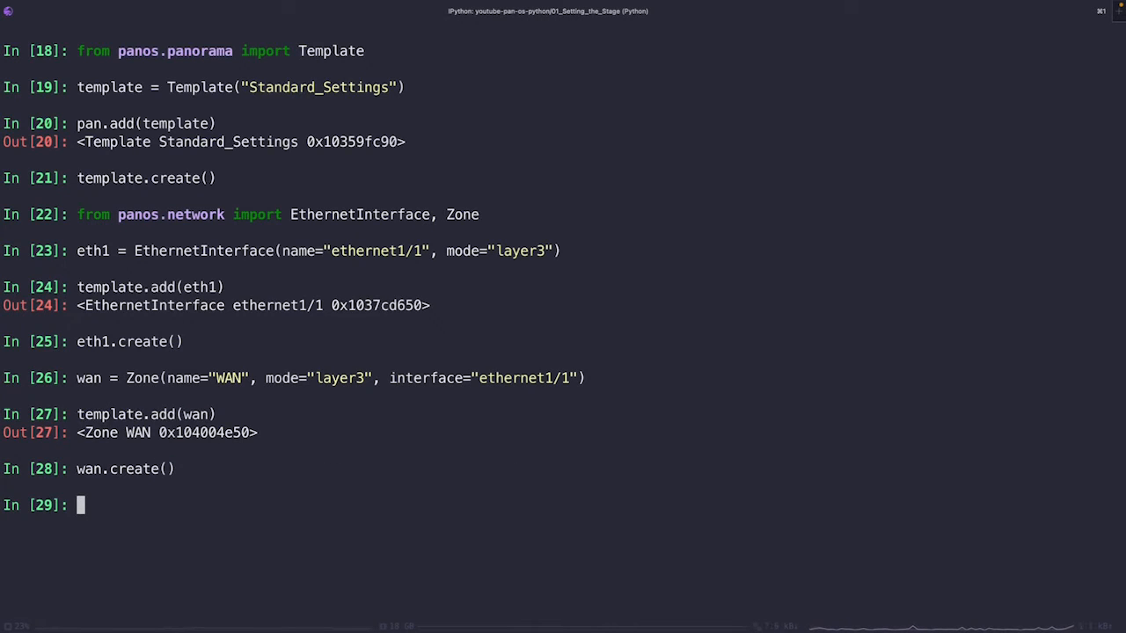